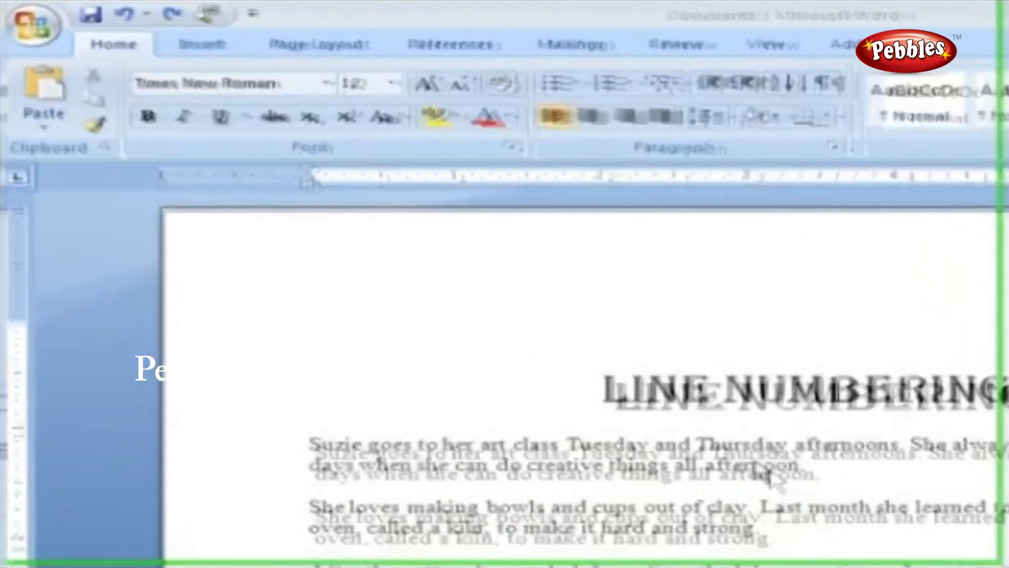
# Show the Line Numbers dropdown choices under Page Layout for the Line Numbering document
pyautogui.click(321, 44)
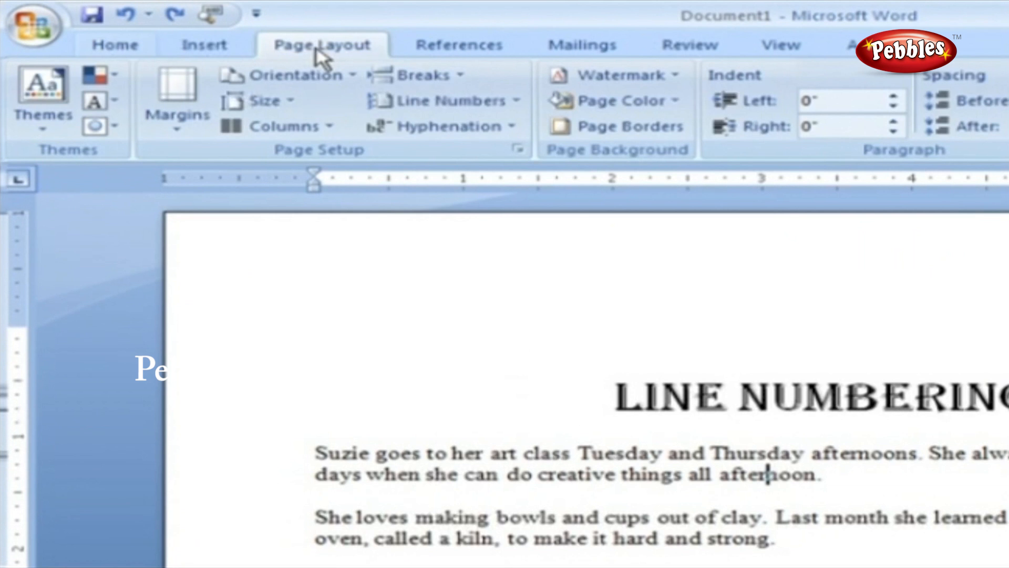
pyautogui.moveTo(303, 164)
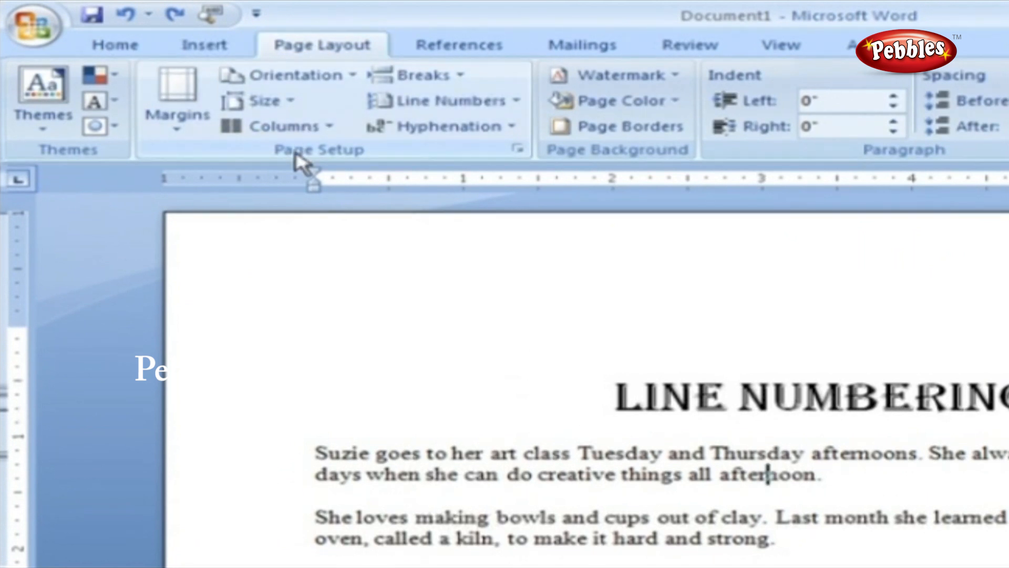
pyautogui.click(446, 101)
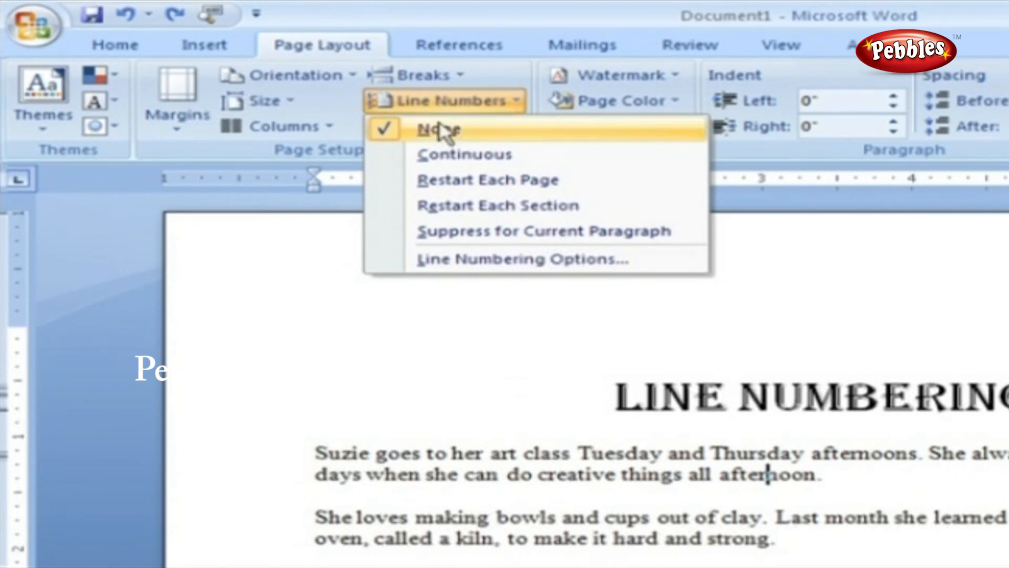
pyautogui.moveTo(437, 129)
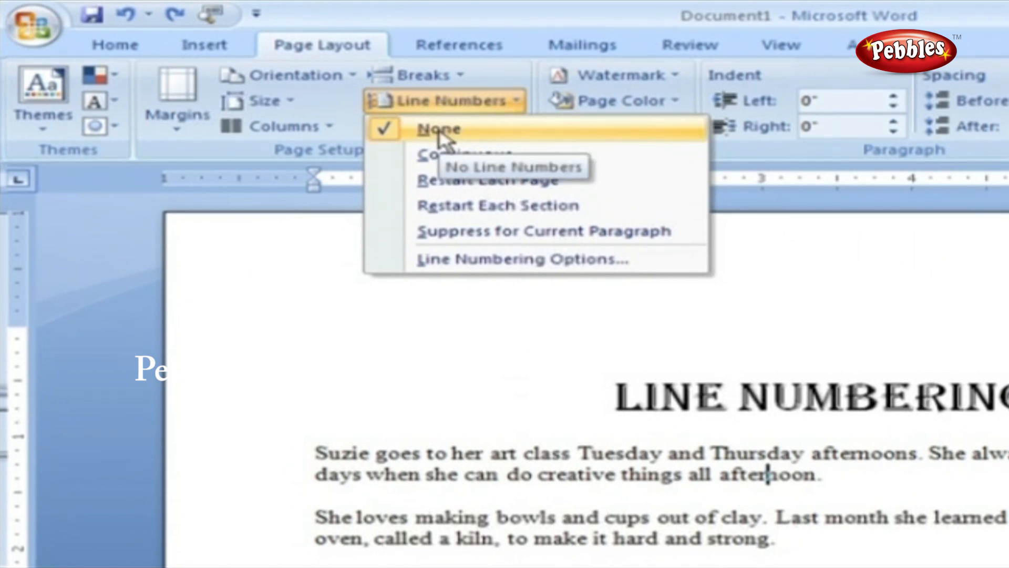
pyautogui.moveTo(442, 154)
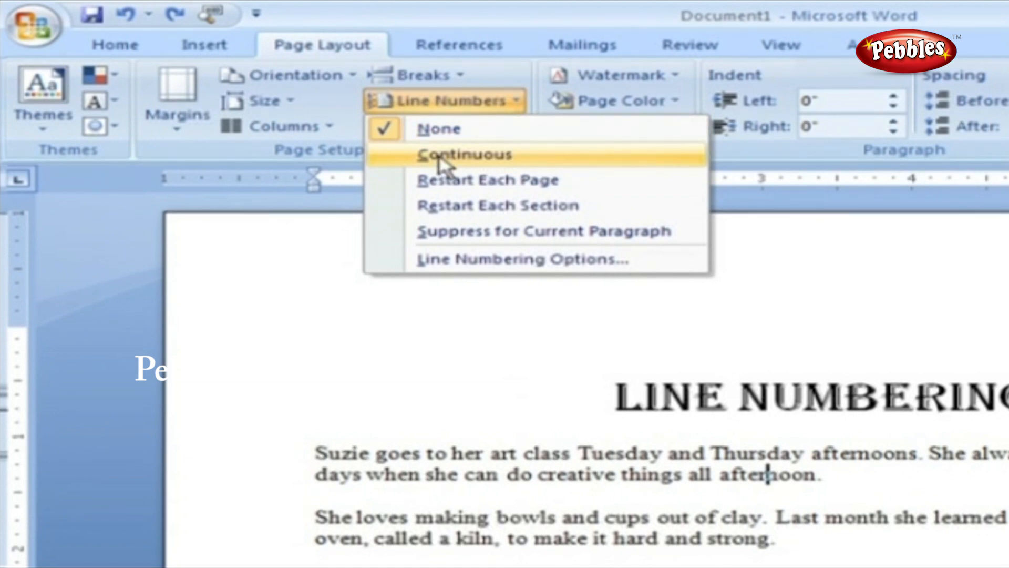
pyautogui.moveTo(438, 180)
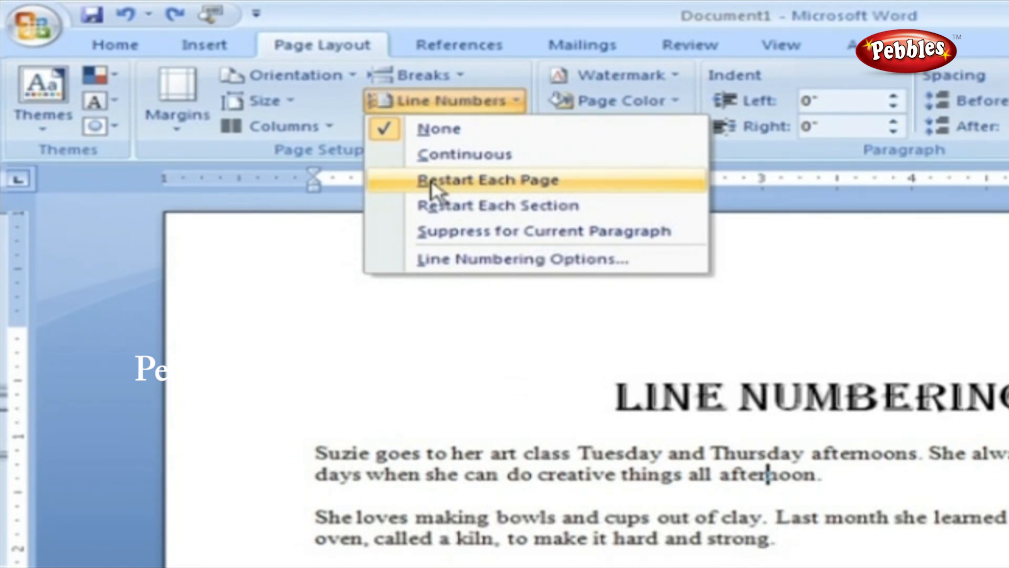
pyautogui.moveTo(438, 205)
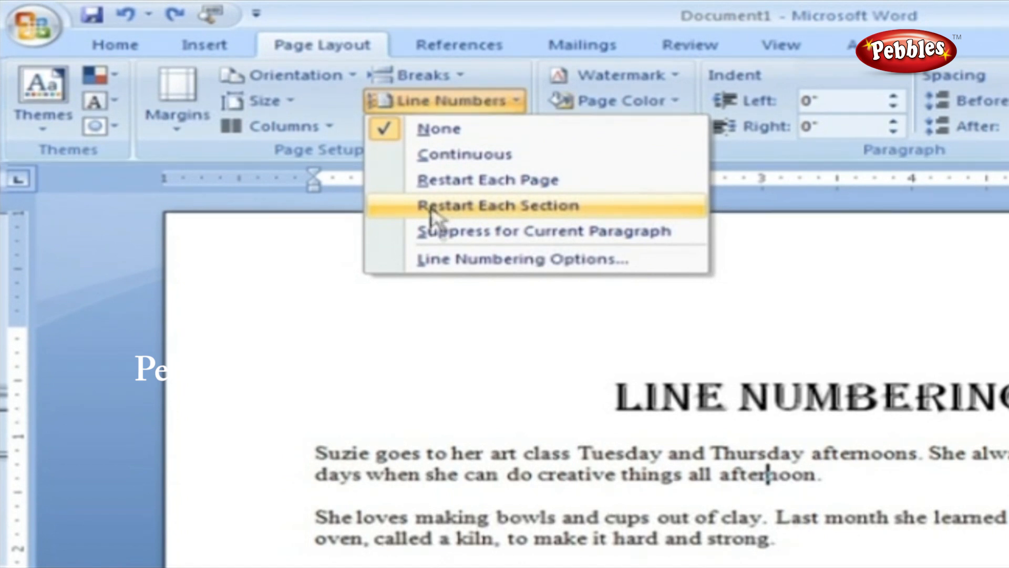
pyautogui.moveTo(438, 231)
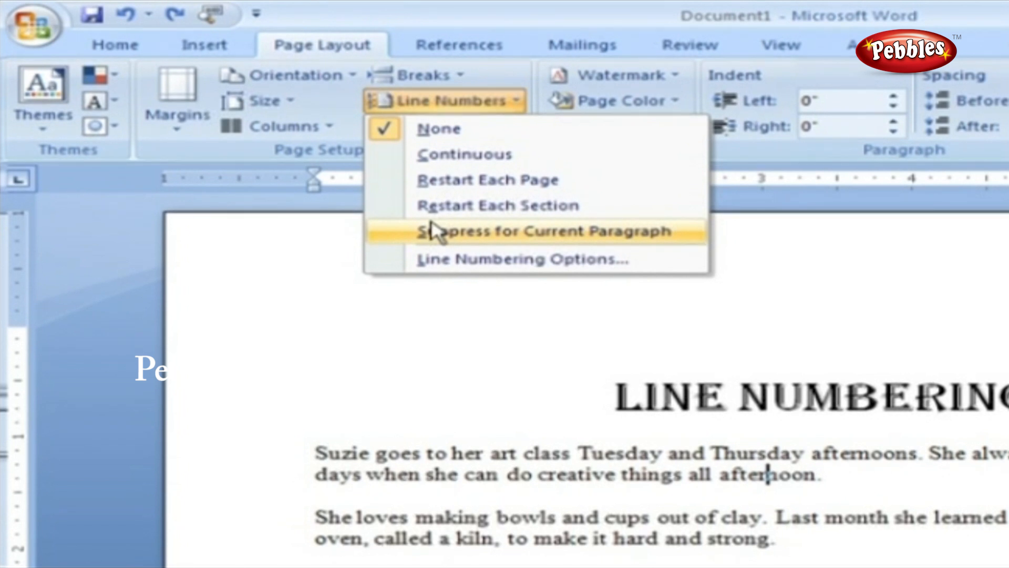
pyautogui.moveTo(440, 273)
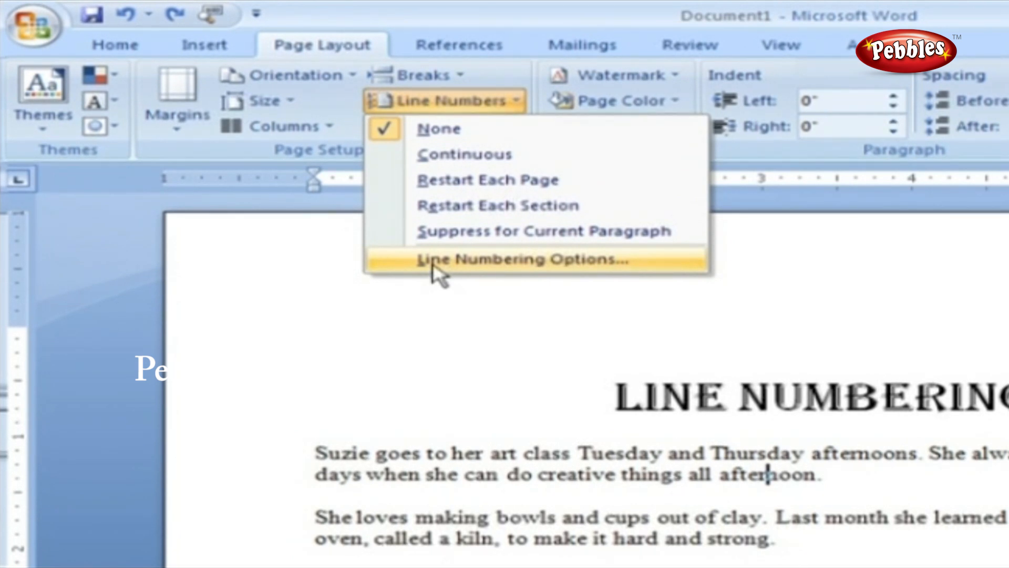
# Open Line Numbering Options to reach the Page Setup dialog's Layout tab
pyautogui.click(465, 154)
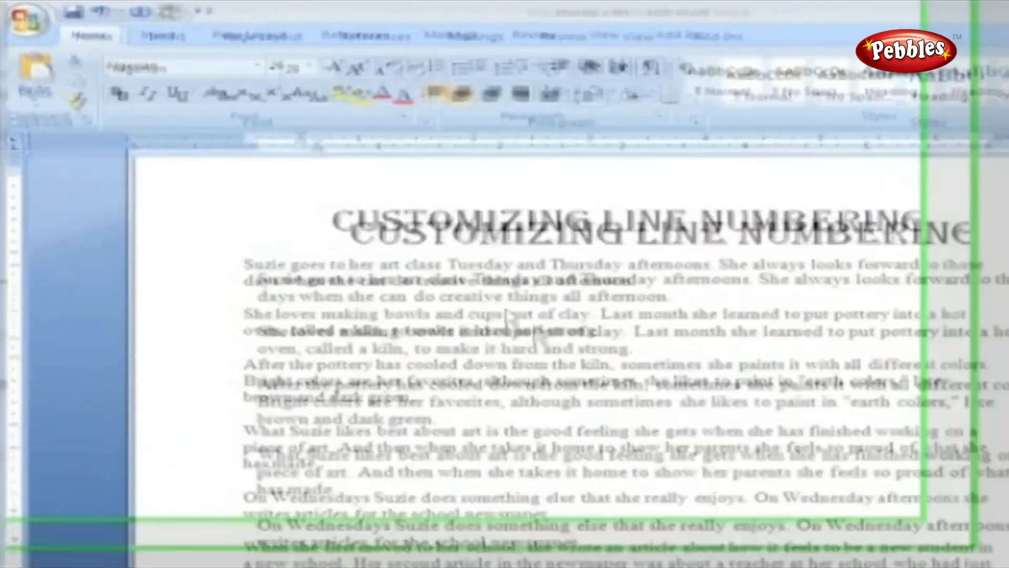
pyautogui.click(275, 38)
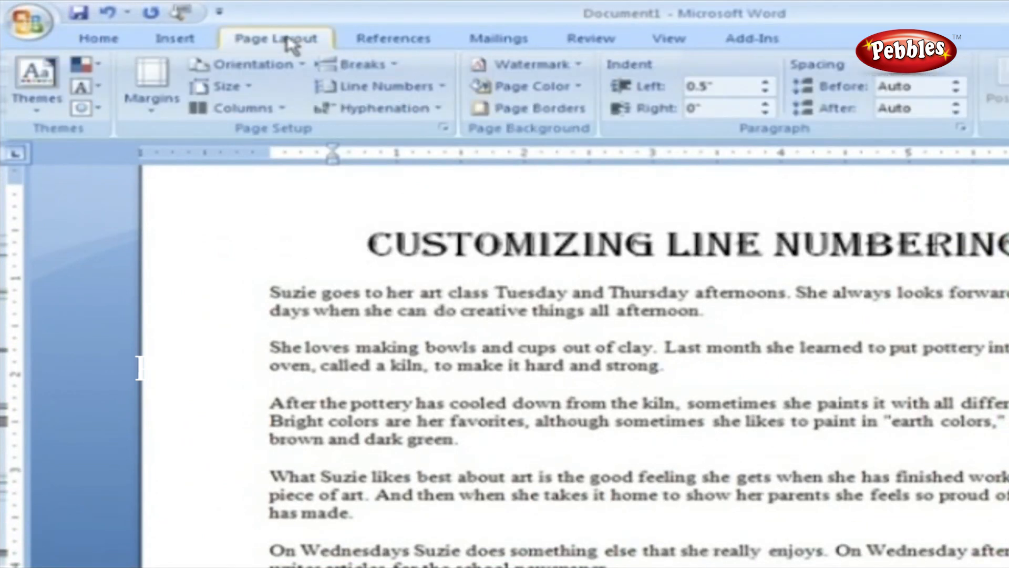
pyautogui.moveTo(269, 137)
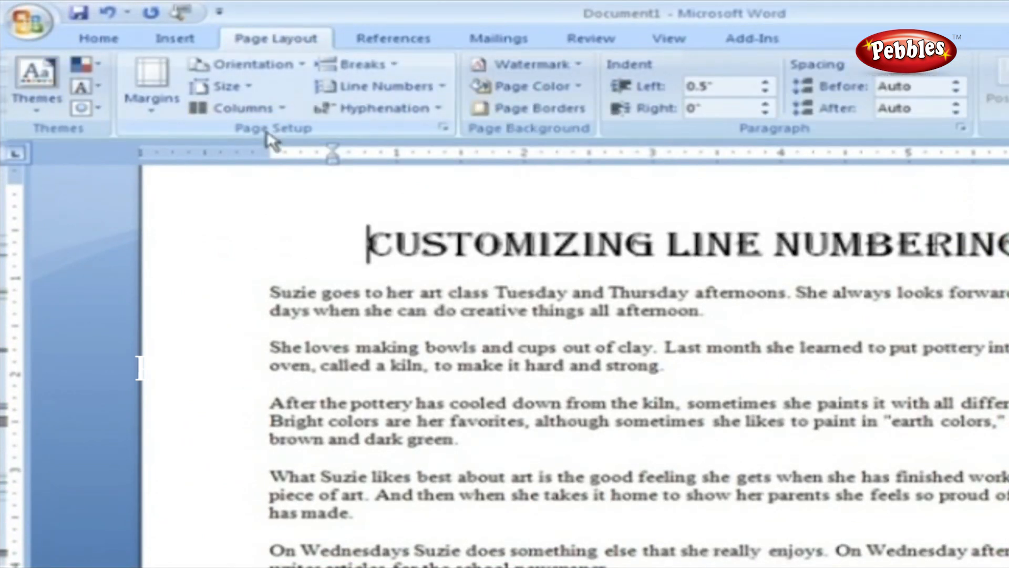
pyautogui.click(380, 86)
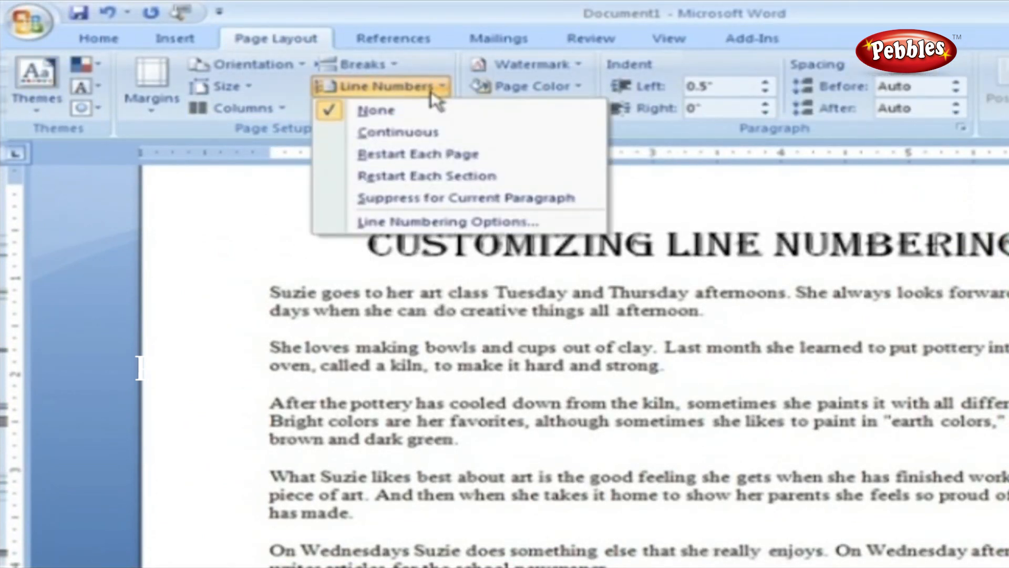
pyautogui.click(444, 221)
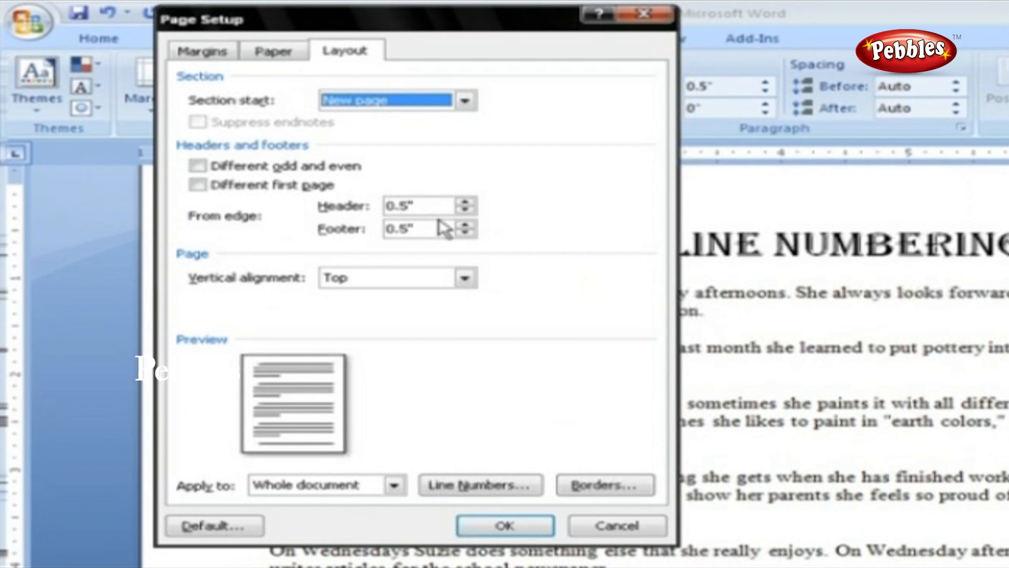
# Tick Add line numbering in the Line Numbers dialog and select the Start at box
pyautogui.click(479, 484)
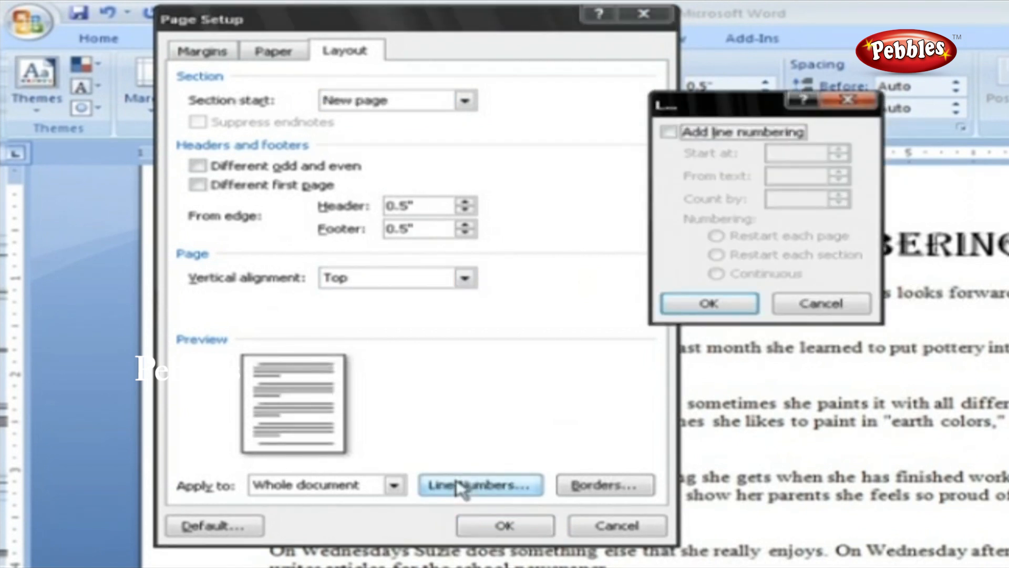
pyautogui.moveTo(585, 459)
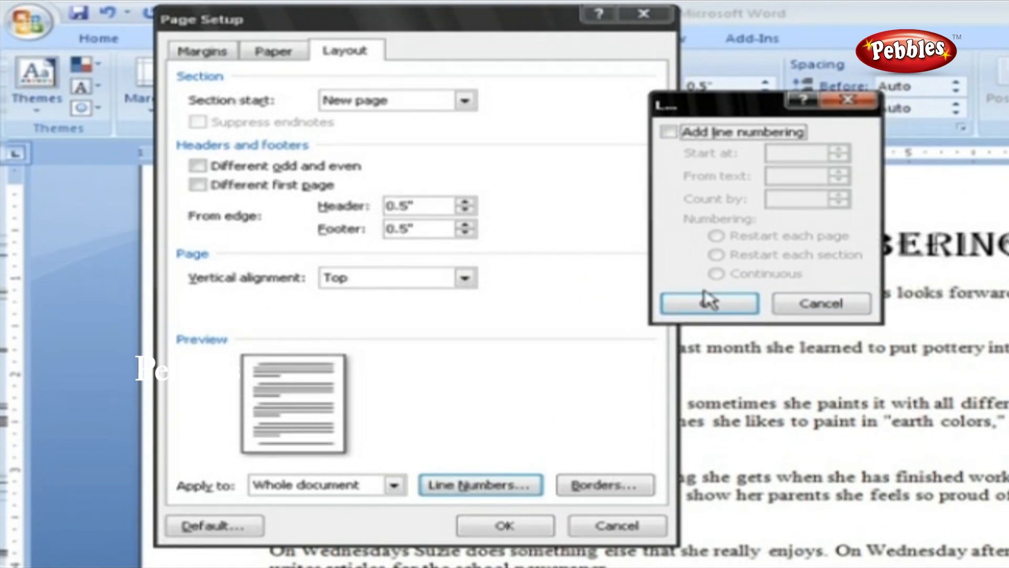
pyautogui.moveTo(669, 133)
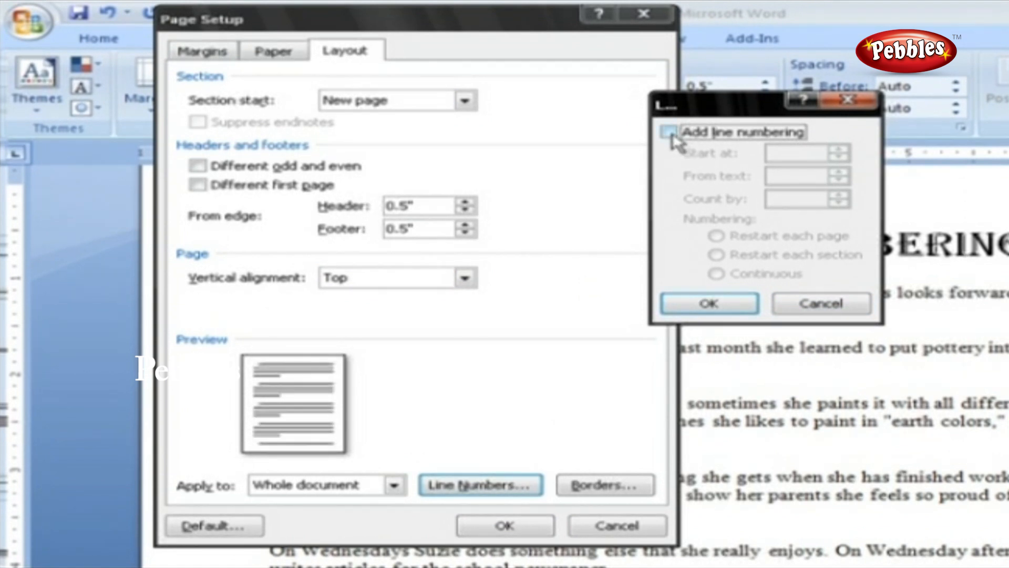
pyautogui.click(672, 132)
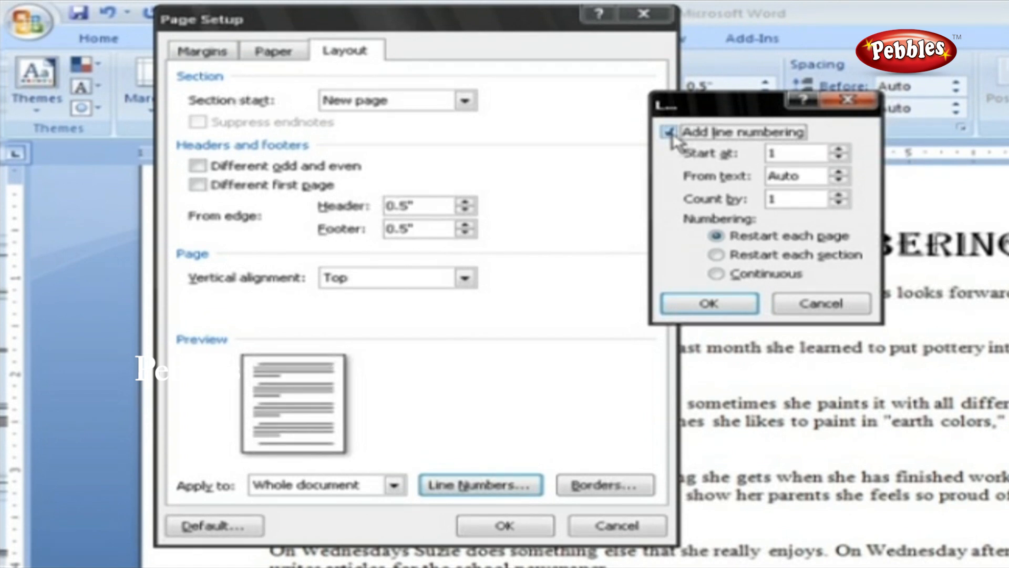
pyautogui.click(669, 132)
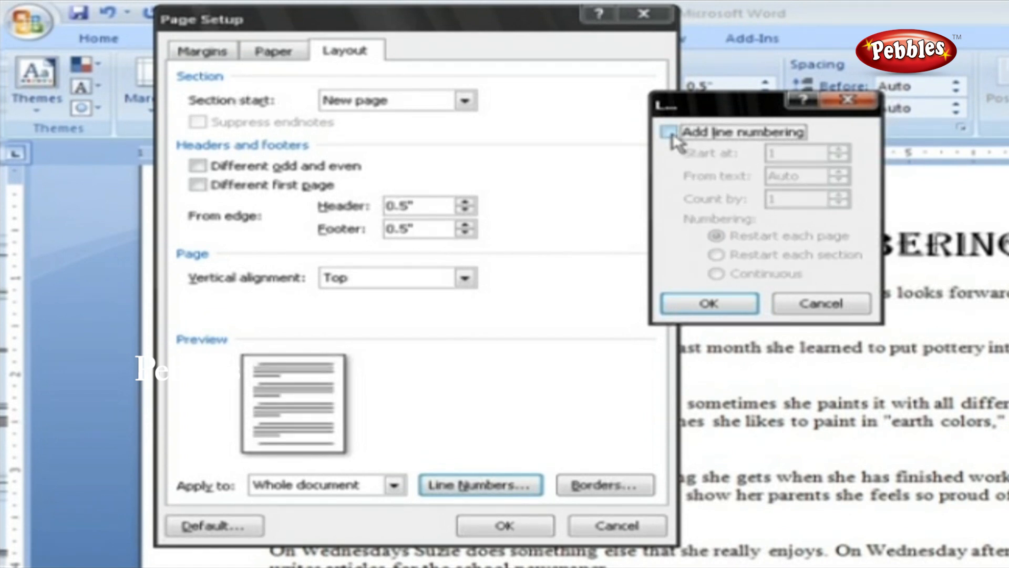
pyautogui.click(669, 132)
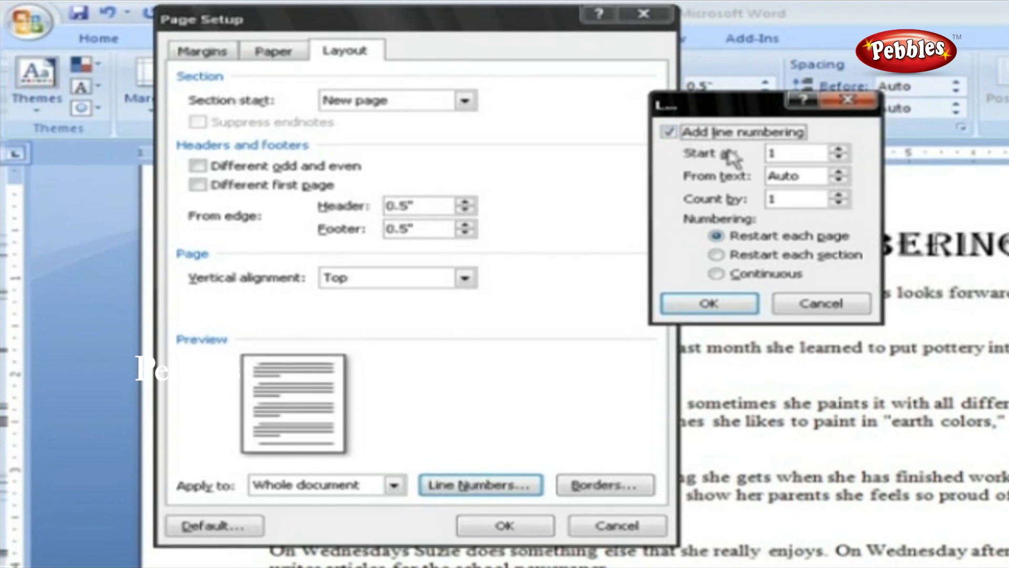
pyautogui.click(802, 198)
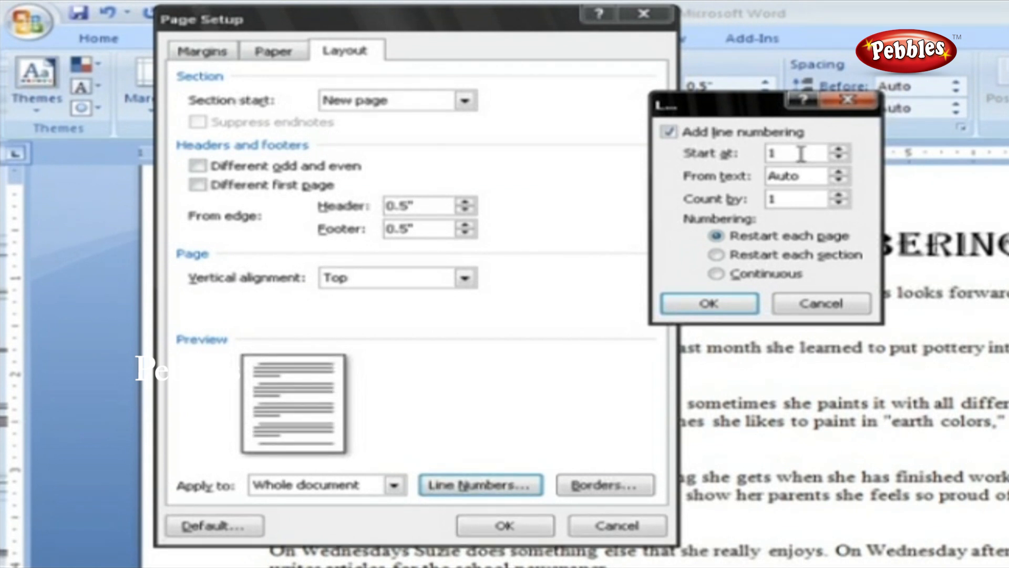
# Enter Start at 1001 and Count by 5, then confirm with OK
pyautogui.write('100')
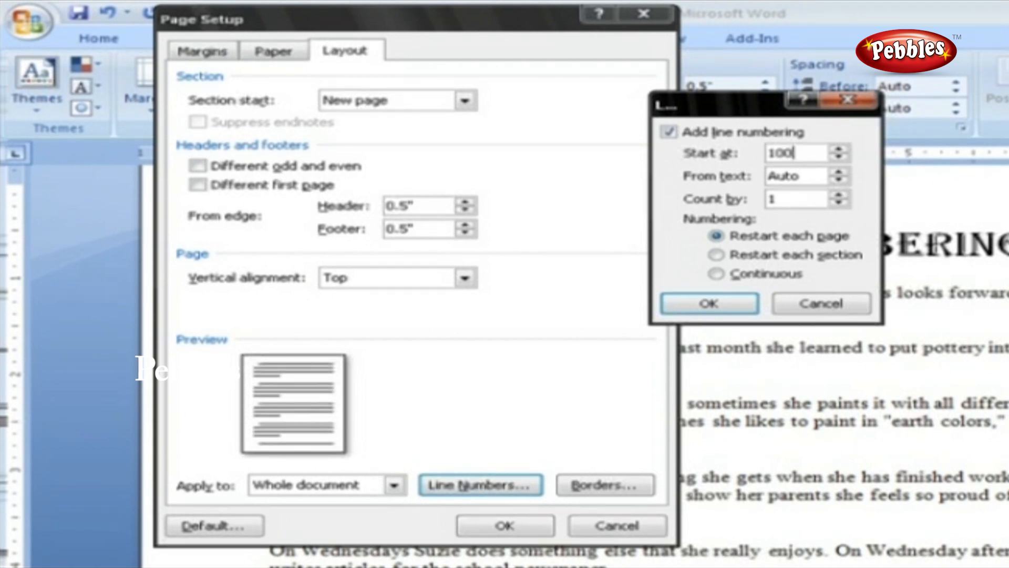
pyautogui.write('1')
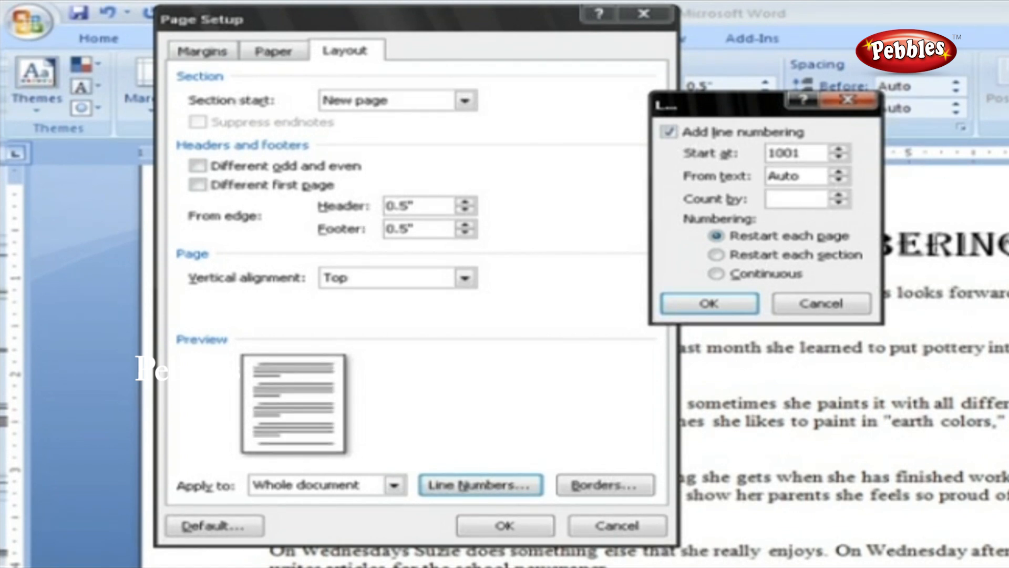
pyautogui.write('5')
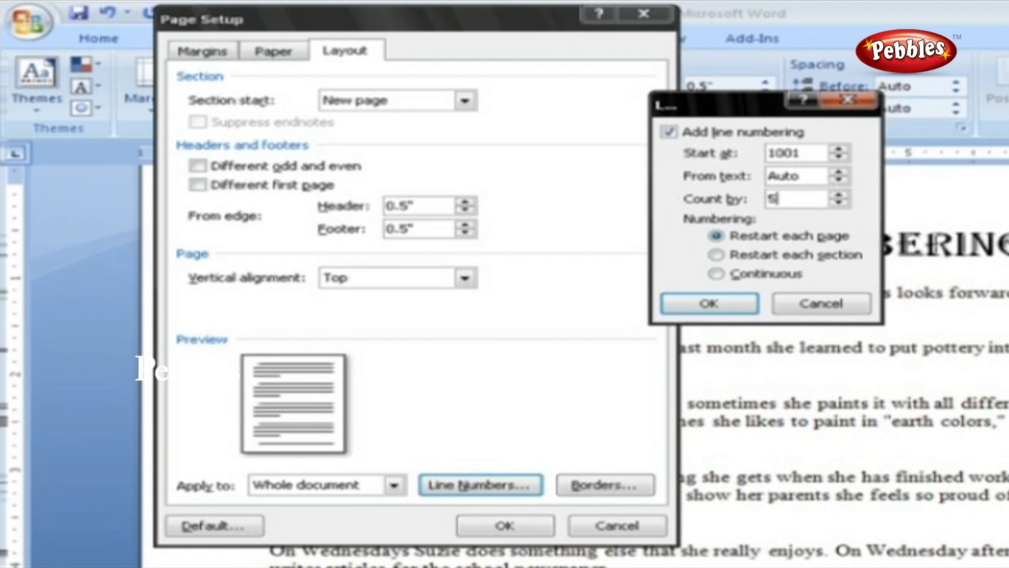
pyautogui.moveTo(708, 304)
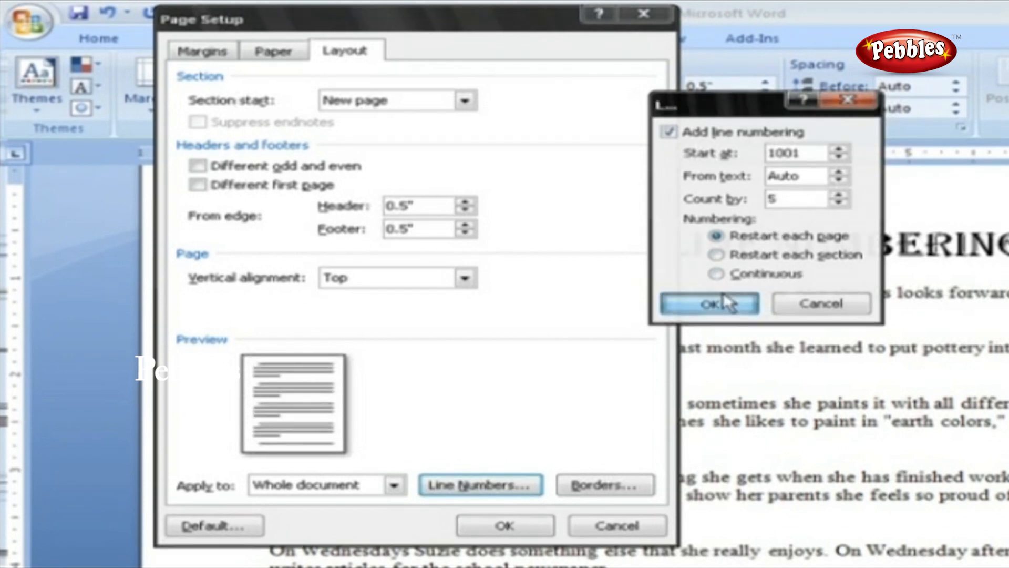
pyautogui.click(709, 303)
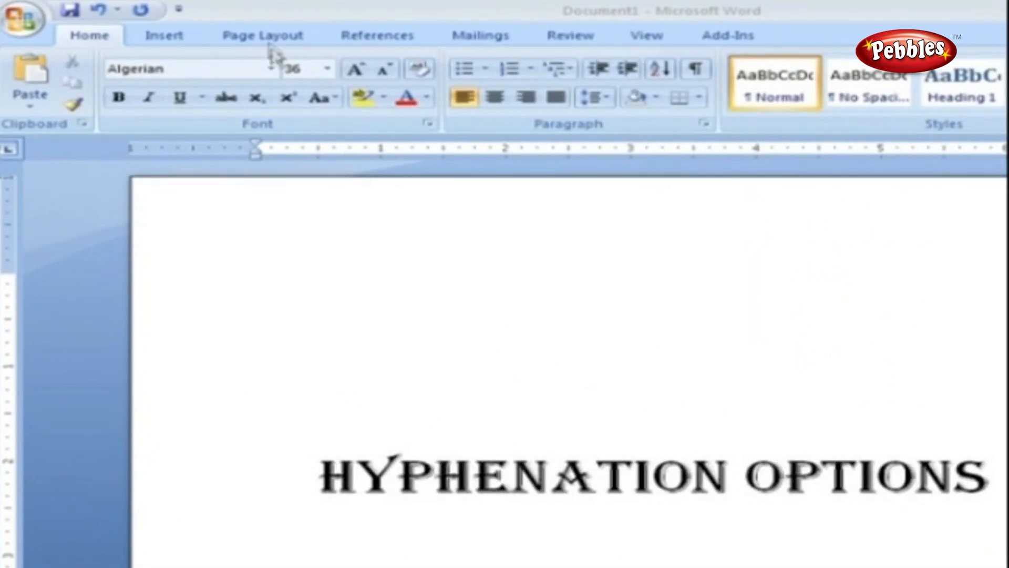
# Show the Hyphenation dropdown under Page Layout, with None checked
pyautogui.click(262, 34)
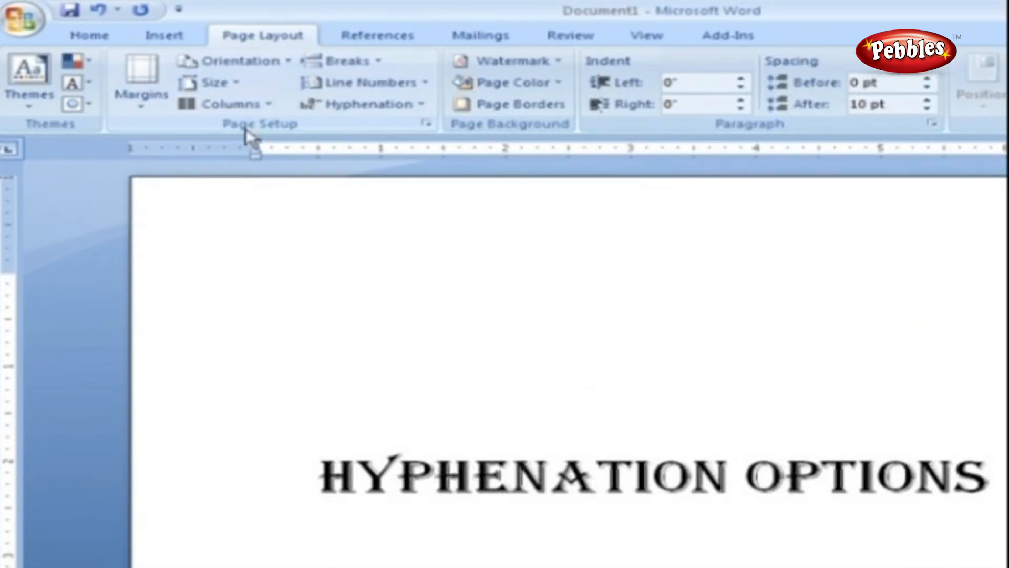
pyautogui.click(363, 104)
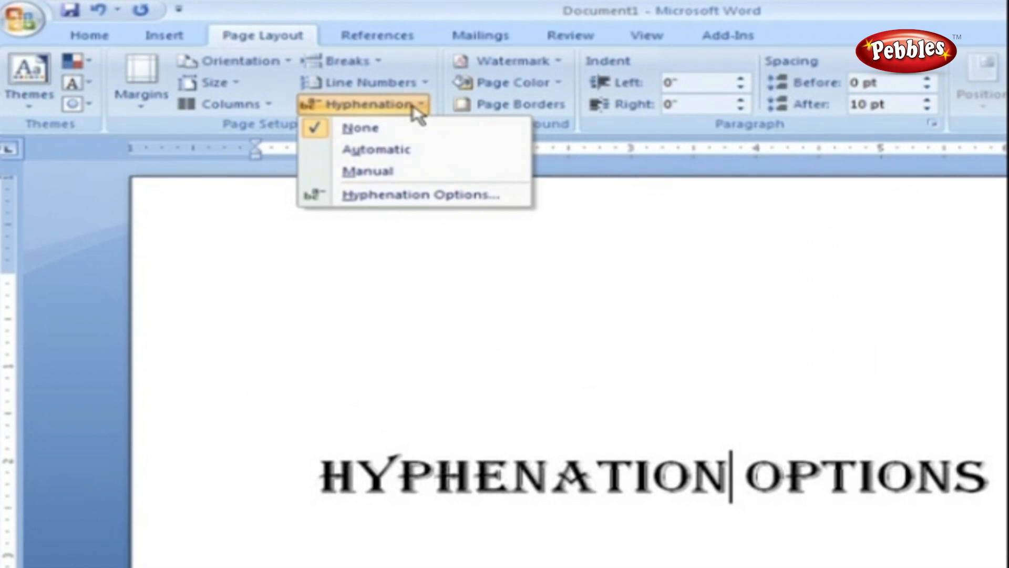
pyautogui.moveTo(418, 128)
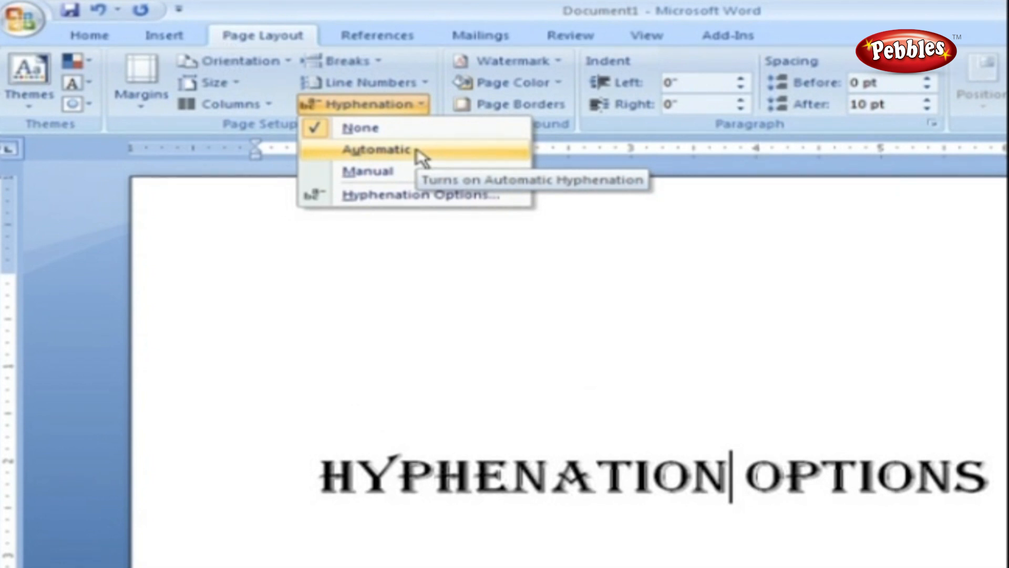
pyautogui.moveTo(418, 172)
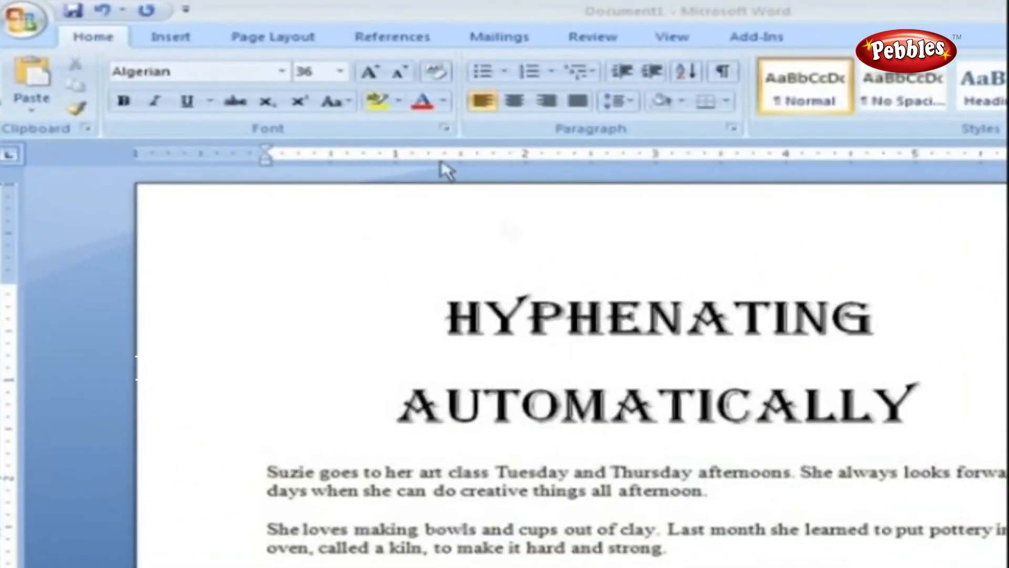
# Set Hyphenation to Automatic for the Hyphenating Automatically text
pyautogui.click(272, 36)
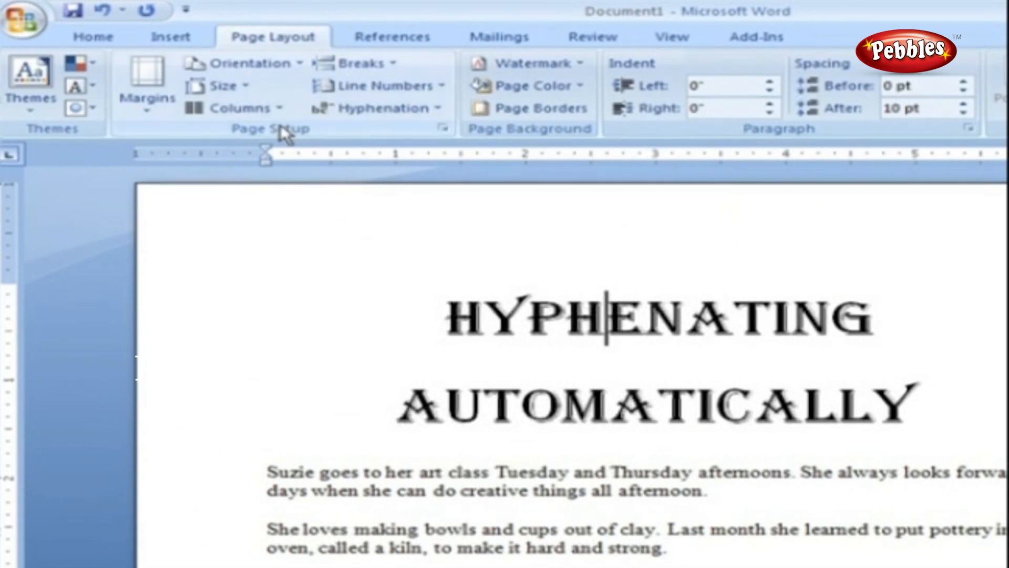
pyautogui.click(378, 107)
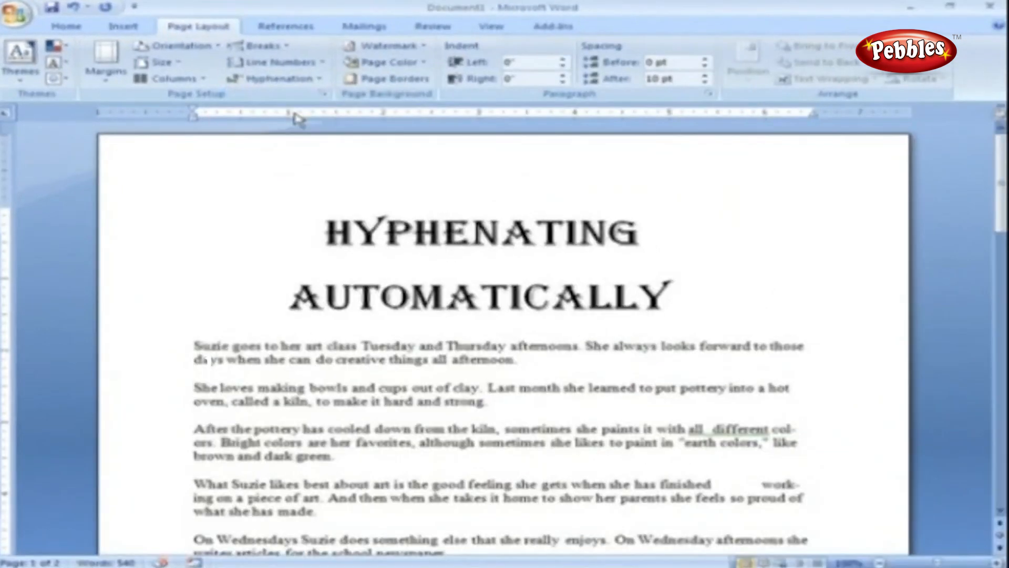
pyautogui.click(65, 25)
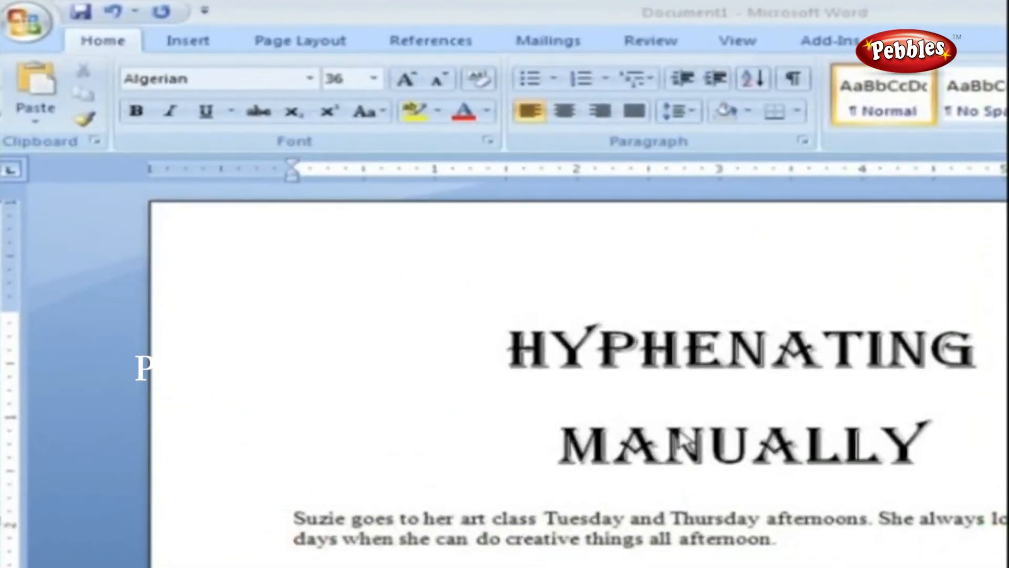
# Show the Hyphenation dropdown under Page Layout for the Hyphenating Manually document
pyautogui.click(298, 40)
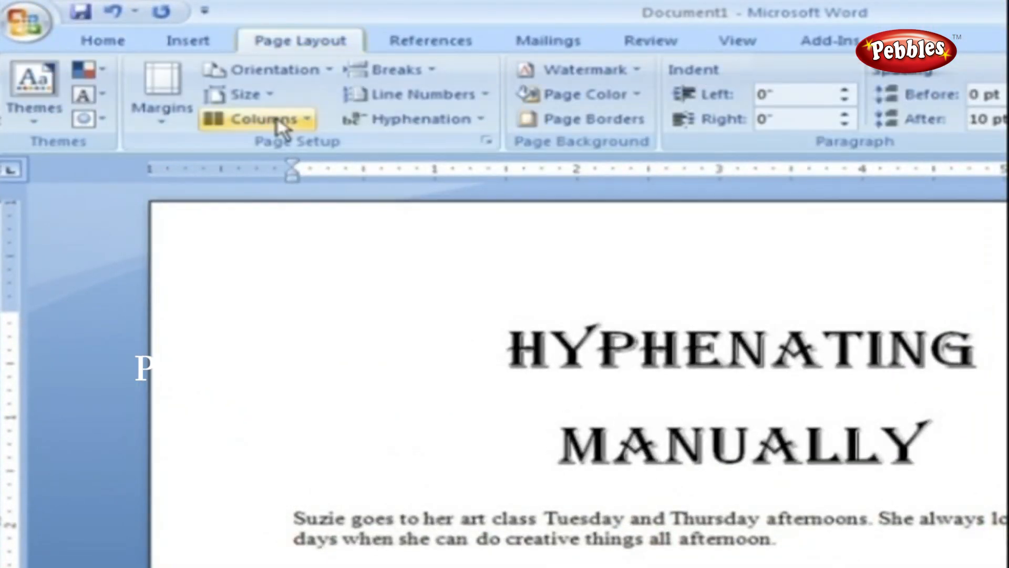
pyautogui.click(415, 118)
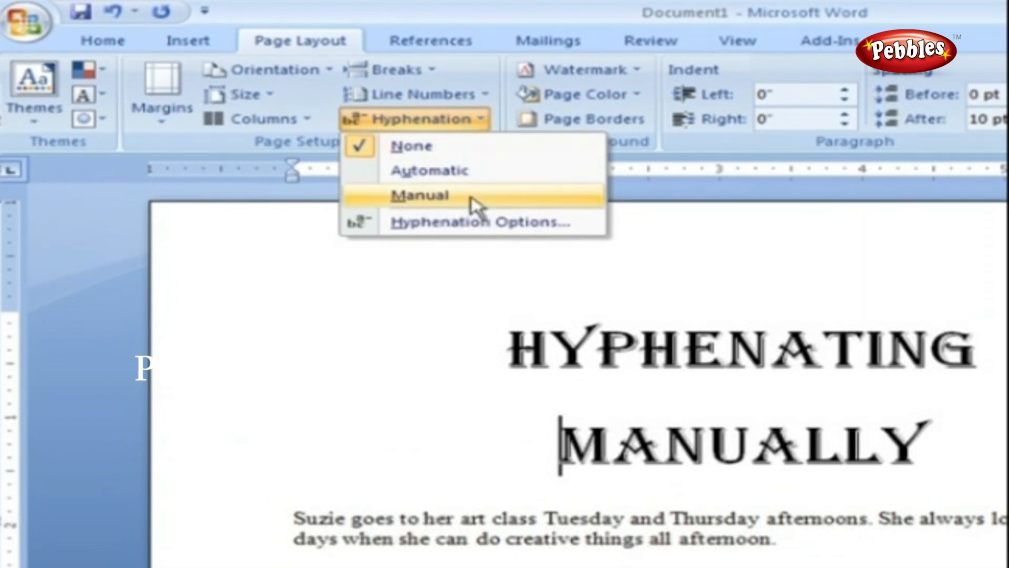
# Run Manual hyphenation: accept col-ors and work-ing, reject stu-dent
pyautogui.click(421, 195)
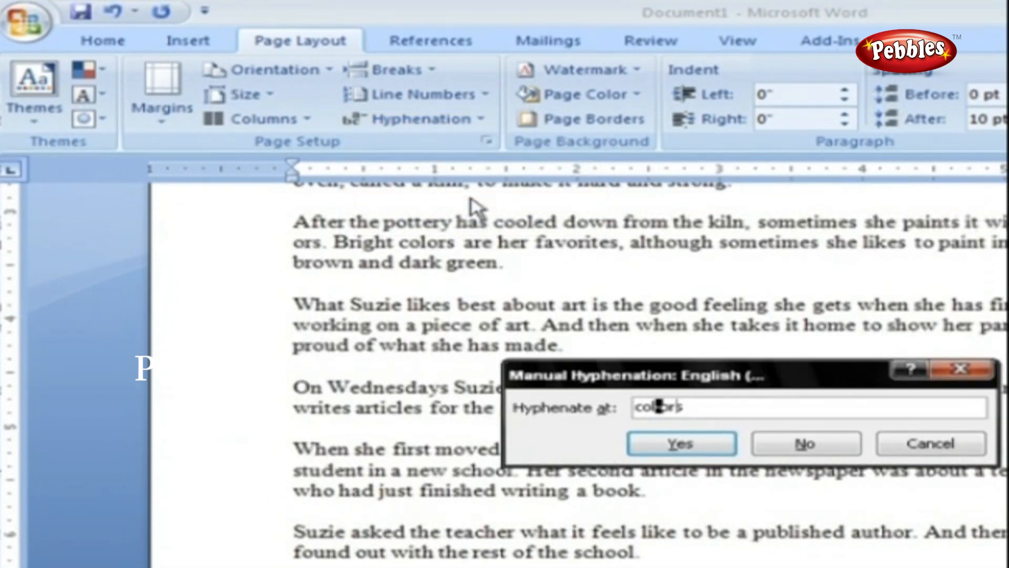
pyautogui.moveTo(931, 442)
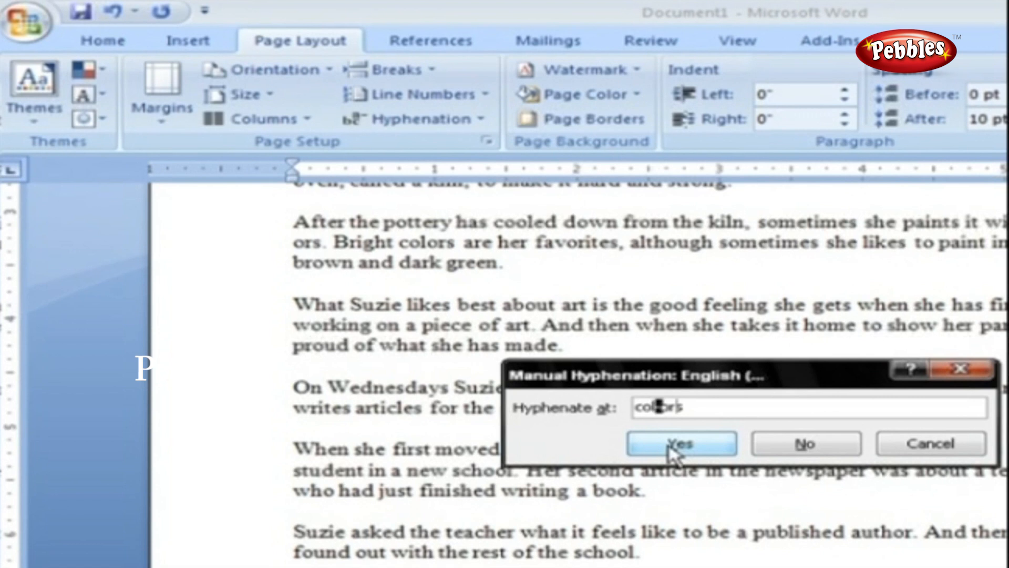
pyautogui.click(680, 443)
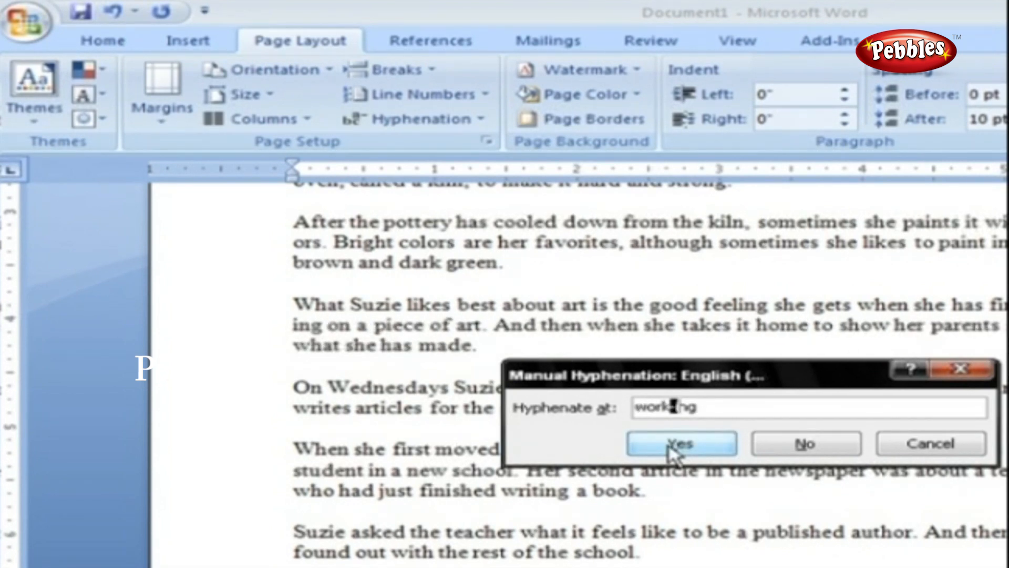
pyautogui.click(680, 443)
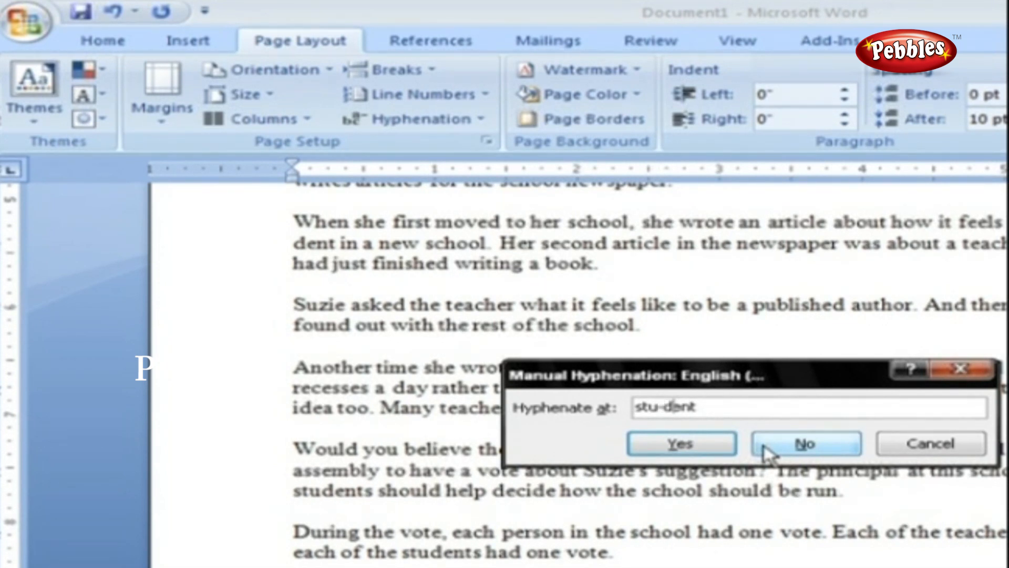
pyautogui.click(806, 443)
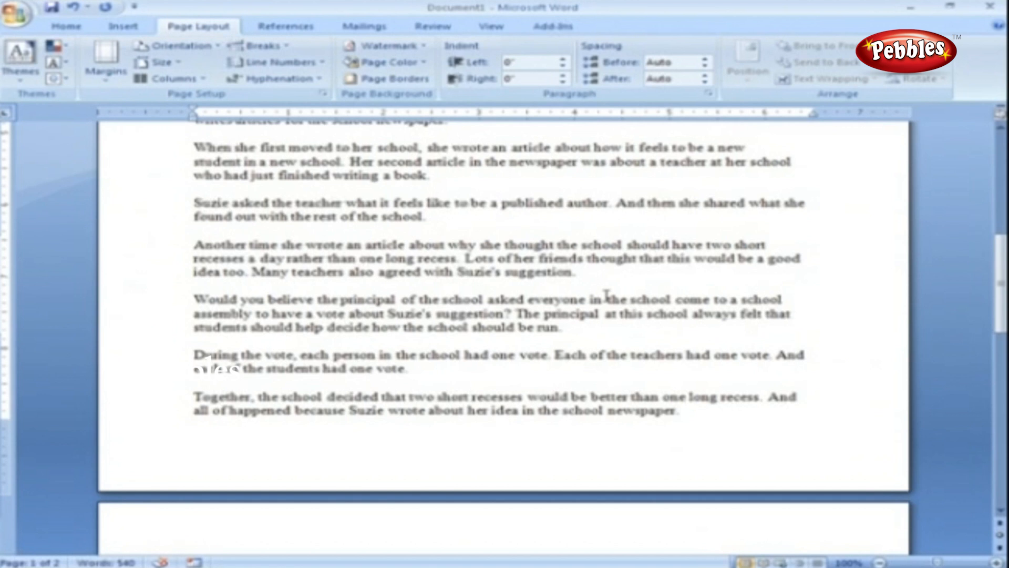
pyautogui.click(66, 26)
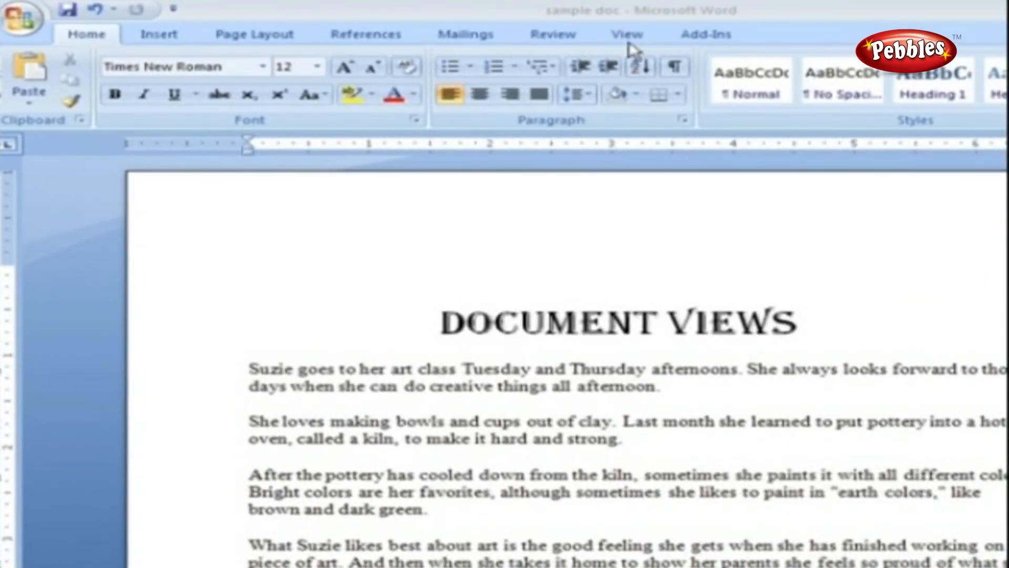
# Show the View tab's Document Views group for the Document Views sample
pyautogui.click(627, 33)
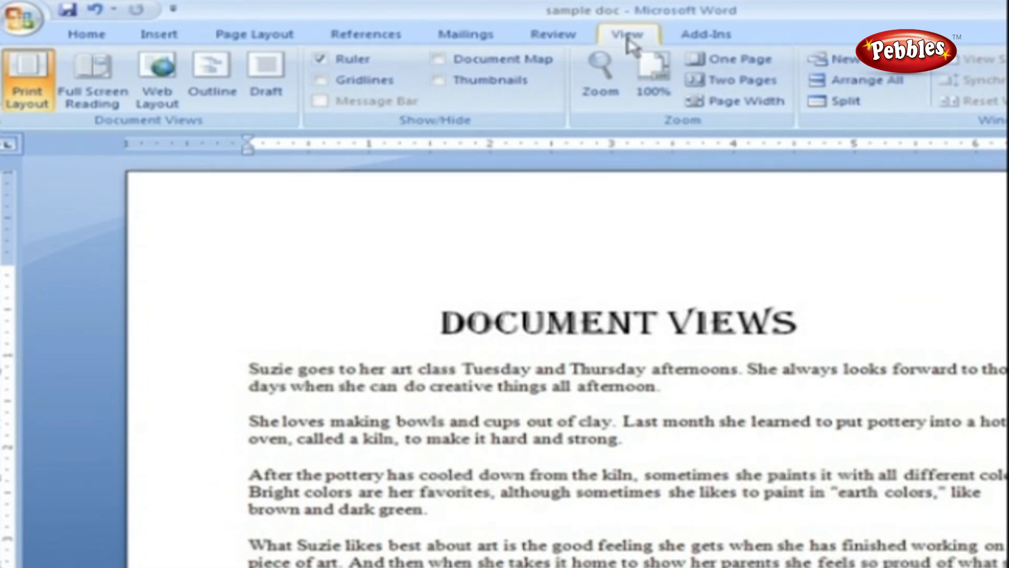
pyautogui.moveTo(159, 137)
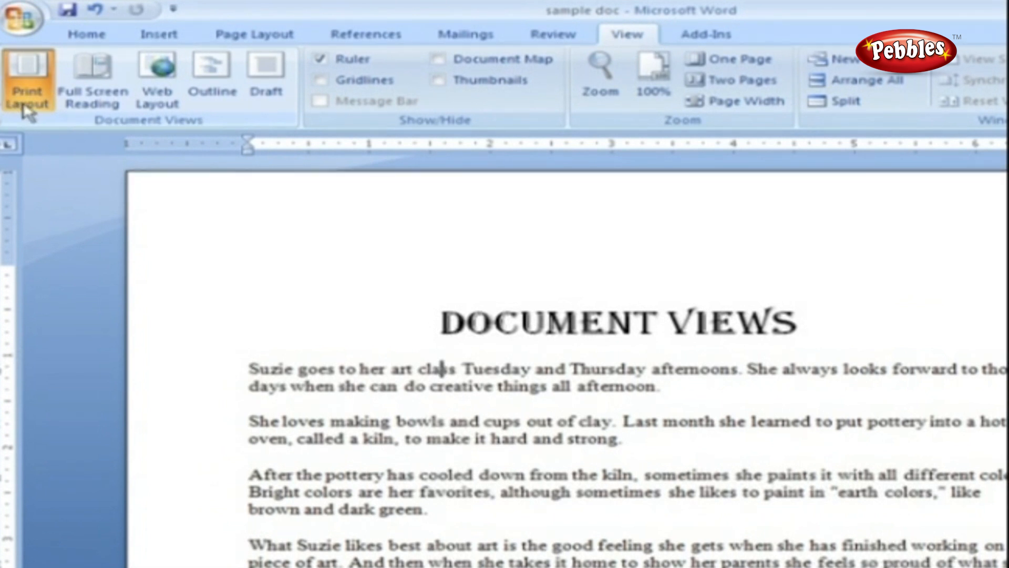
pyautogui.moveTo(265, 78)
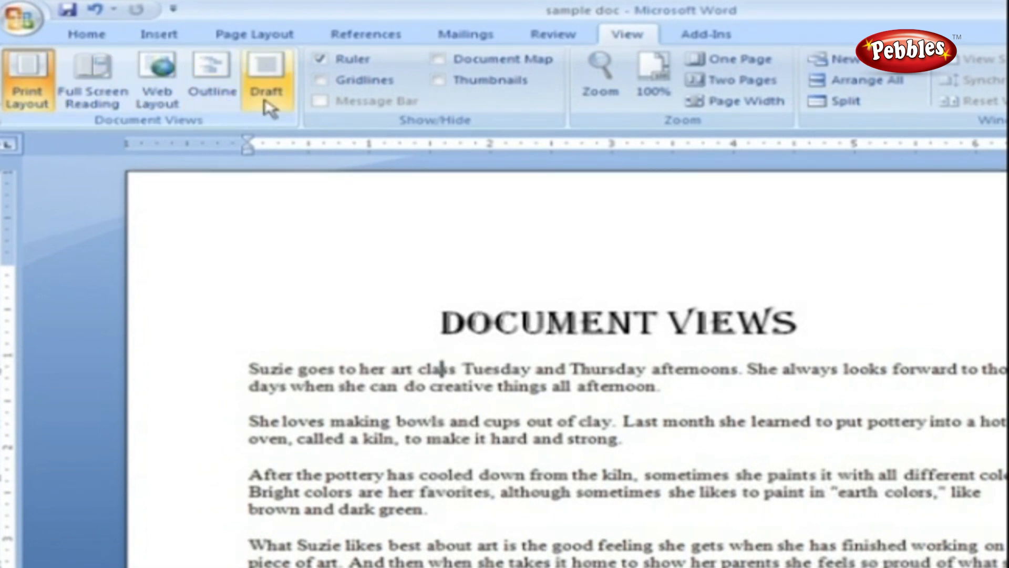
pyautogui.click(27, 77)
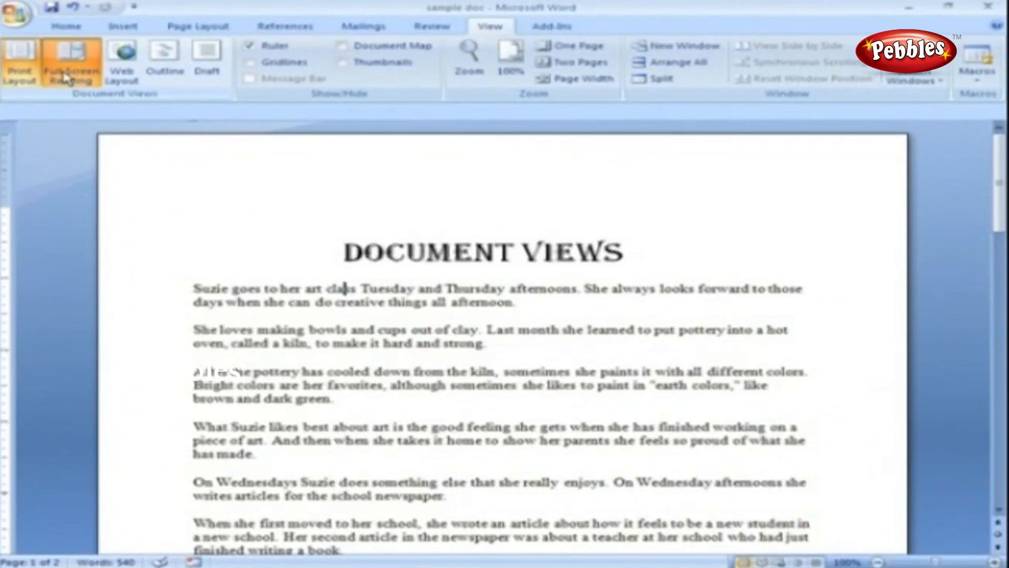
# Try Full Screen Reading, then switch the document to Web Layout
pyautogui.click(71, 61)
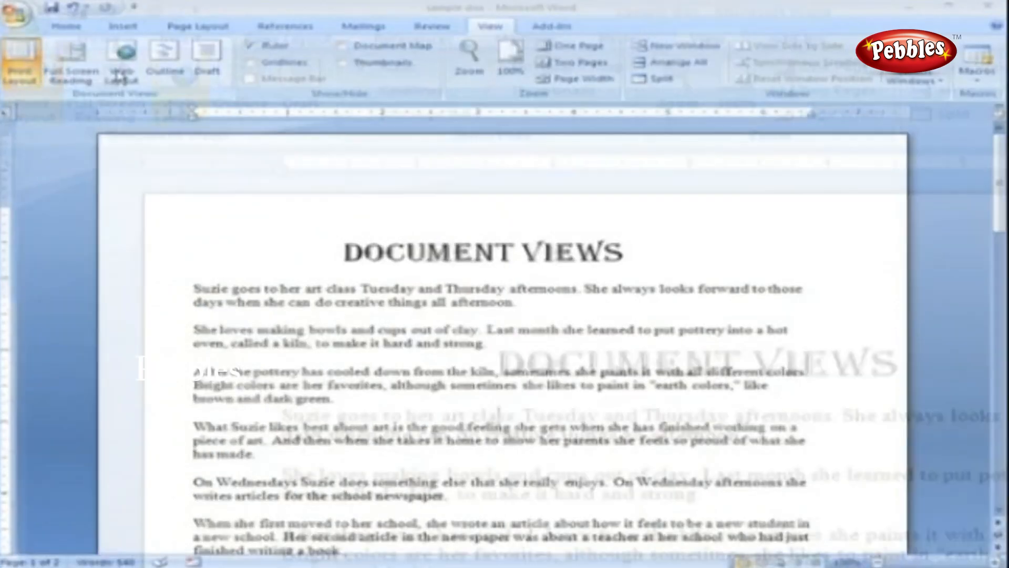
pyautogui.click(179, 90)
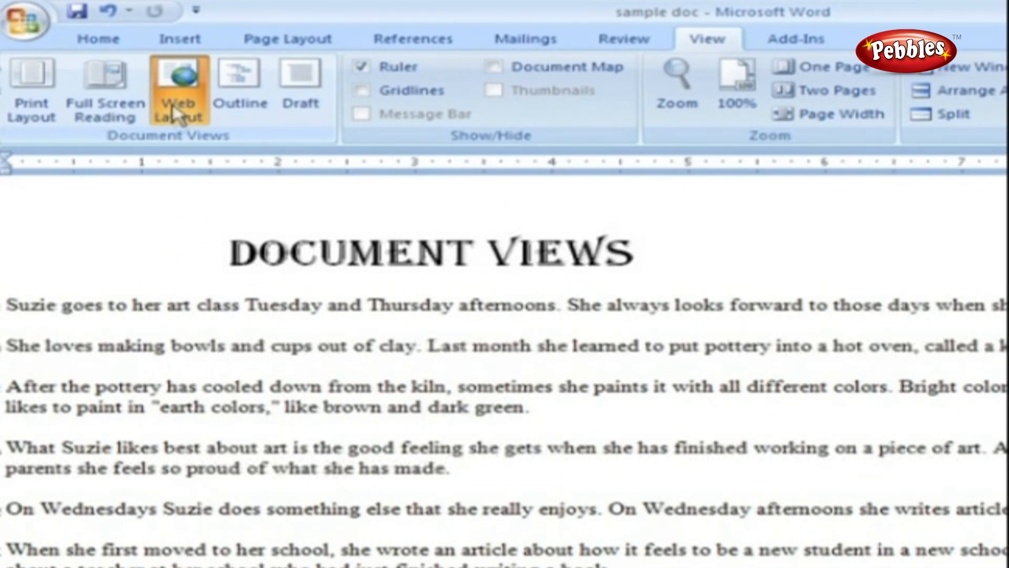
# Scroll down and back up through the Document Views text in Web Layout
pyautogui.scroll(-3)
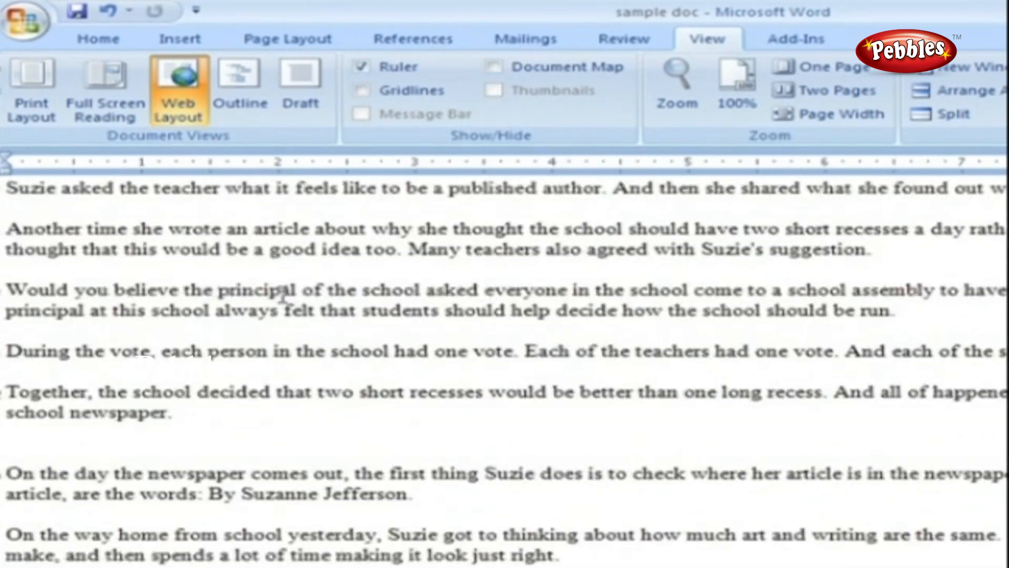
pyautogui.scroll(3)
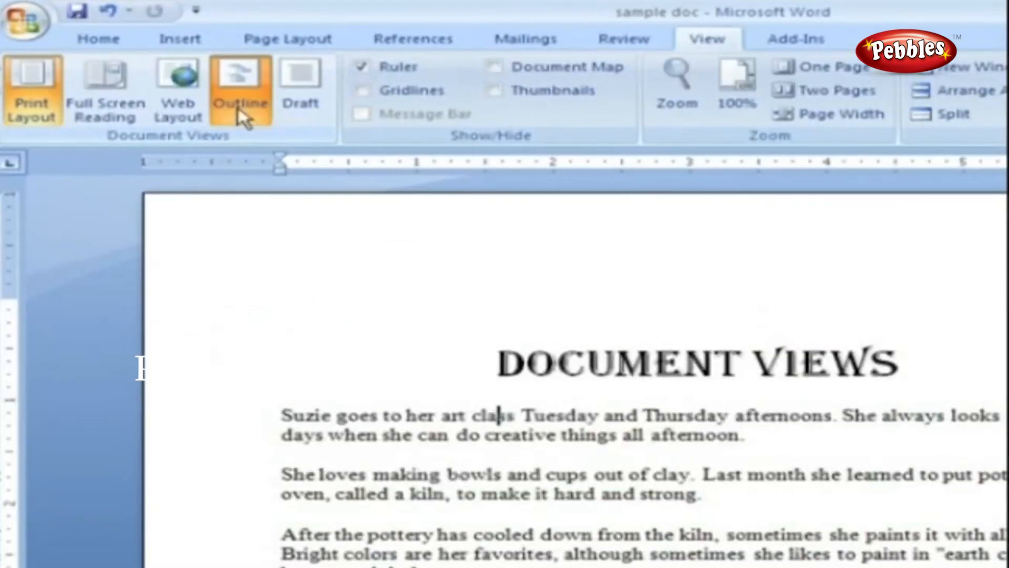
# Switch the Document Views sample to Outline view, then close Outline view
pyautogui.click(240, 90)
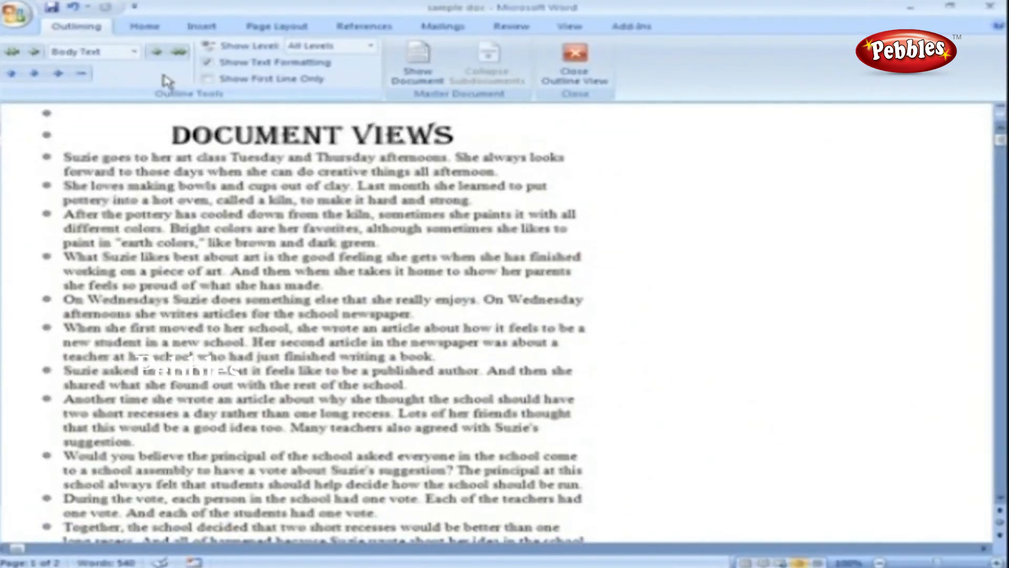
pyautogui.click(324, 96)
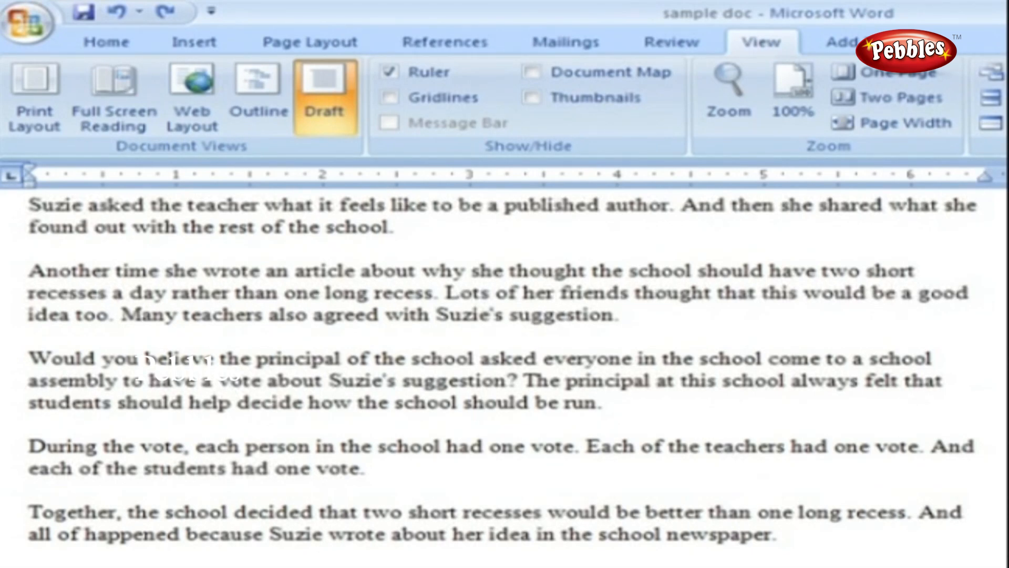
# Scroll down through the Document Views text in Draft view
pyautogui.scroll(-3)
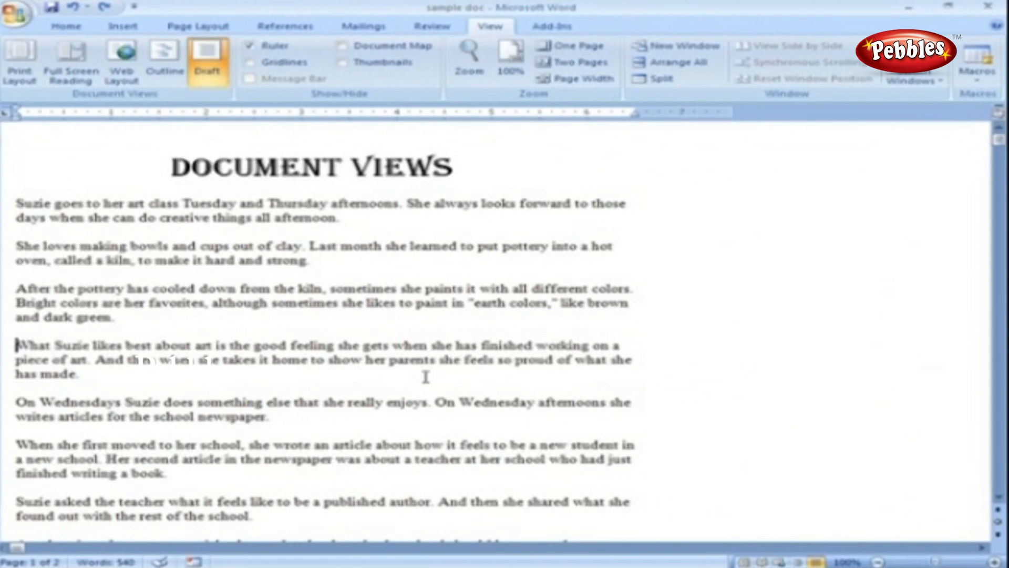
# Open the Show and Hide Window Tools sample and toggle the ruler off and on
pyautogui.click(20, 61)
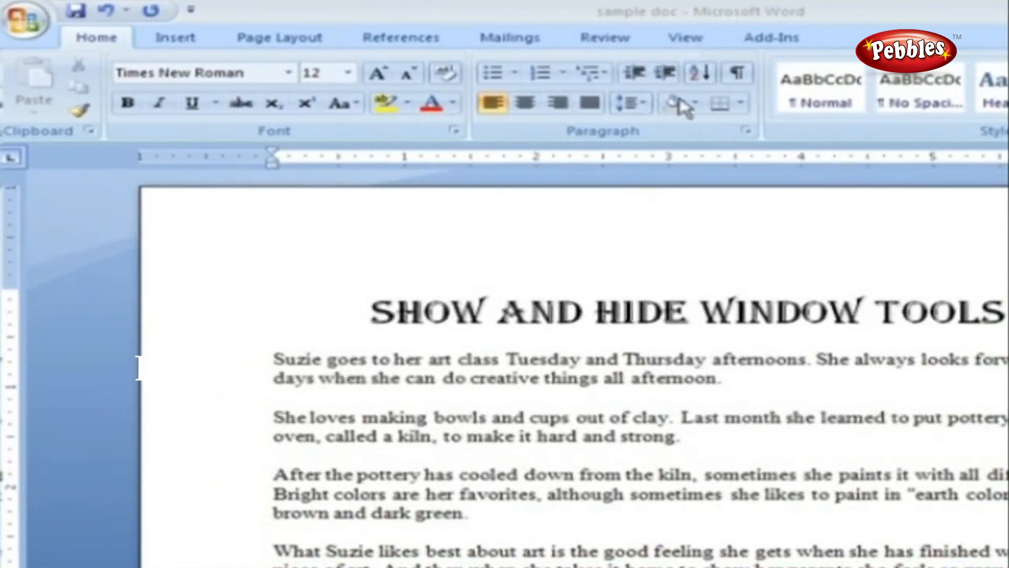
pyautogui.click(684, 37)
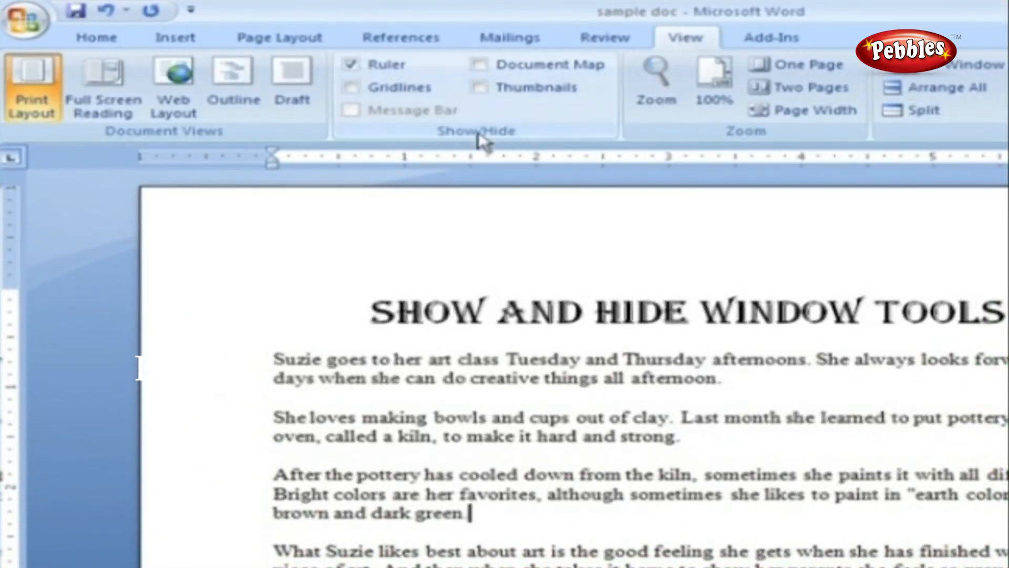
pyautogui.moveTo(508, 138)
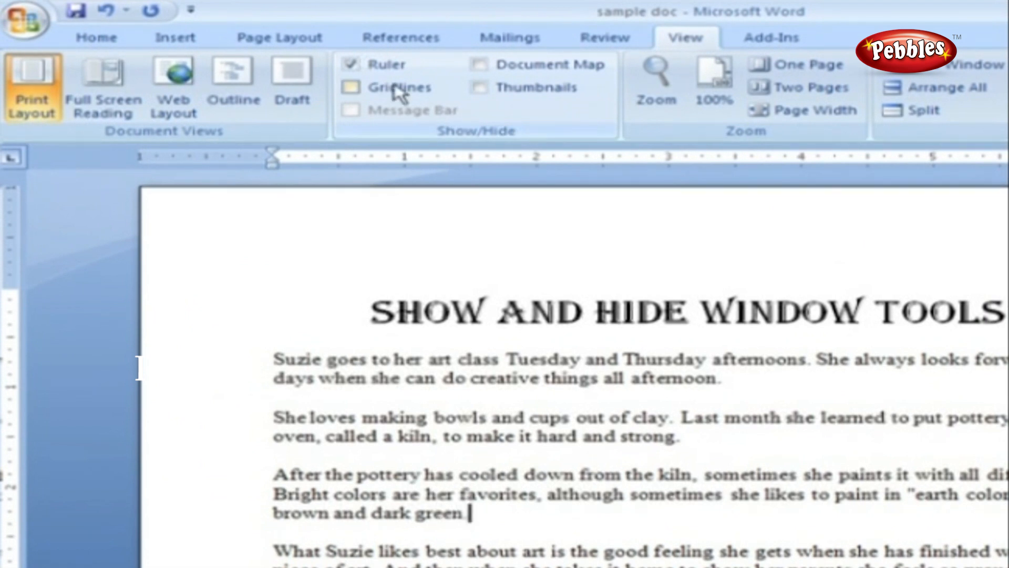
pyautogui.click(351, 64)
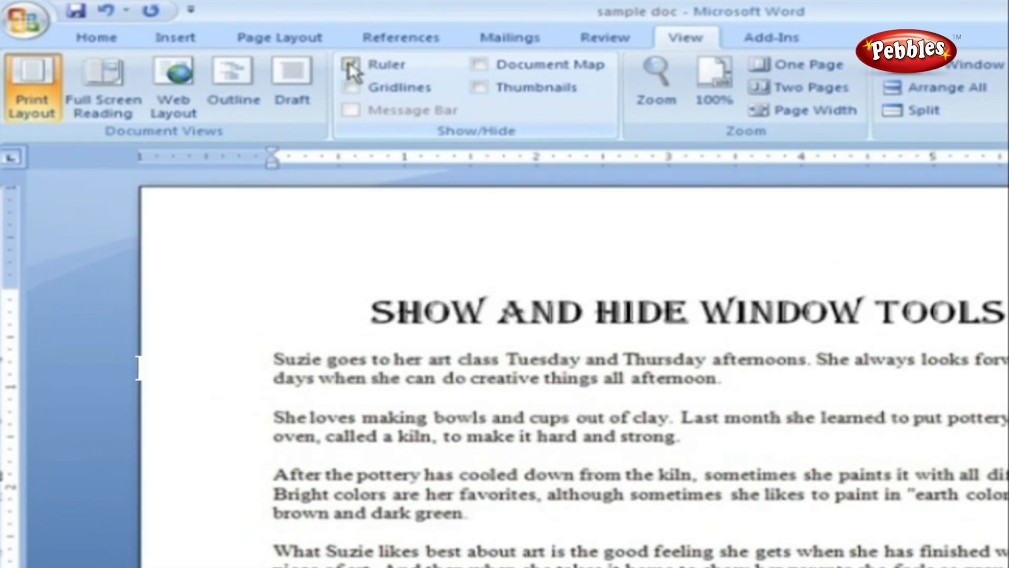
pyautogui.click(470, 513)
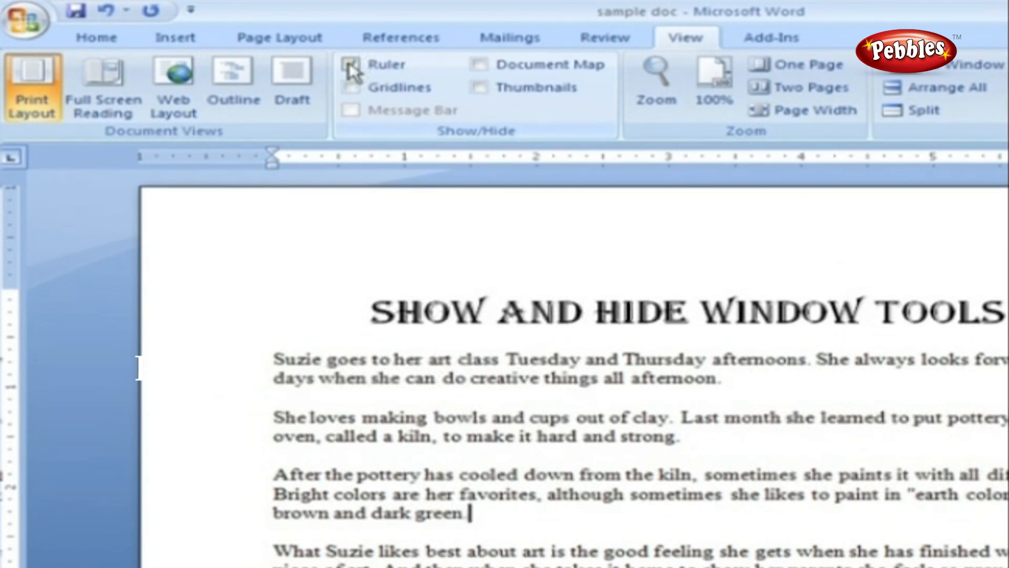
pyautogui.click(351, 64)
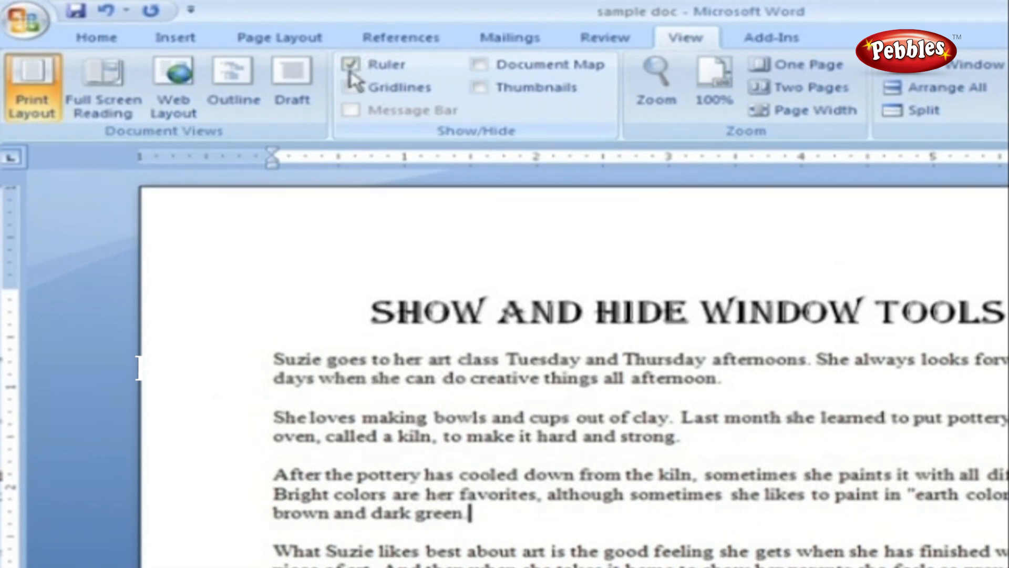
pyautogui.click(350, 87)
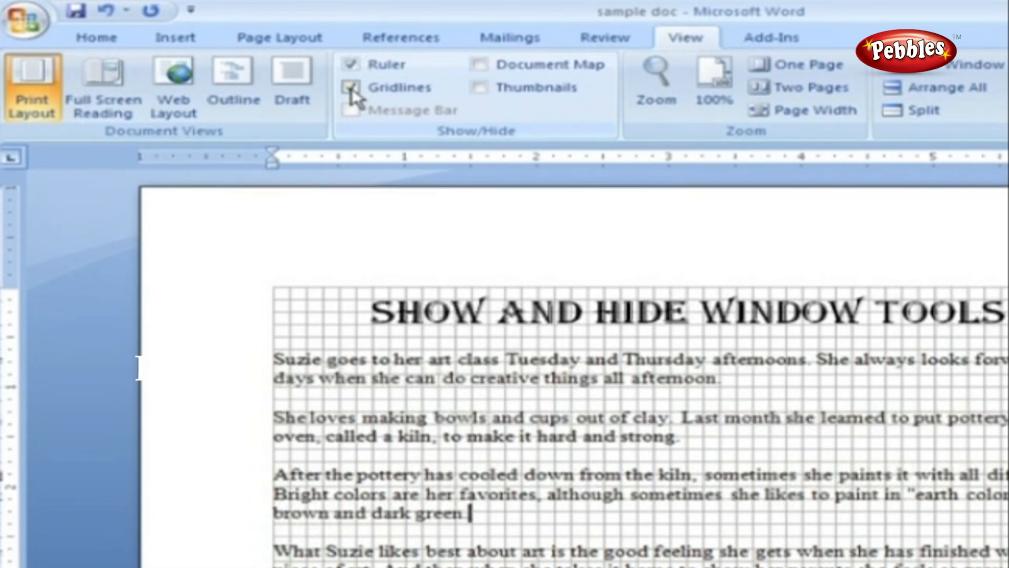
pyautogui.click(351, 87)
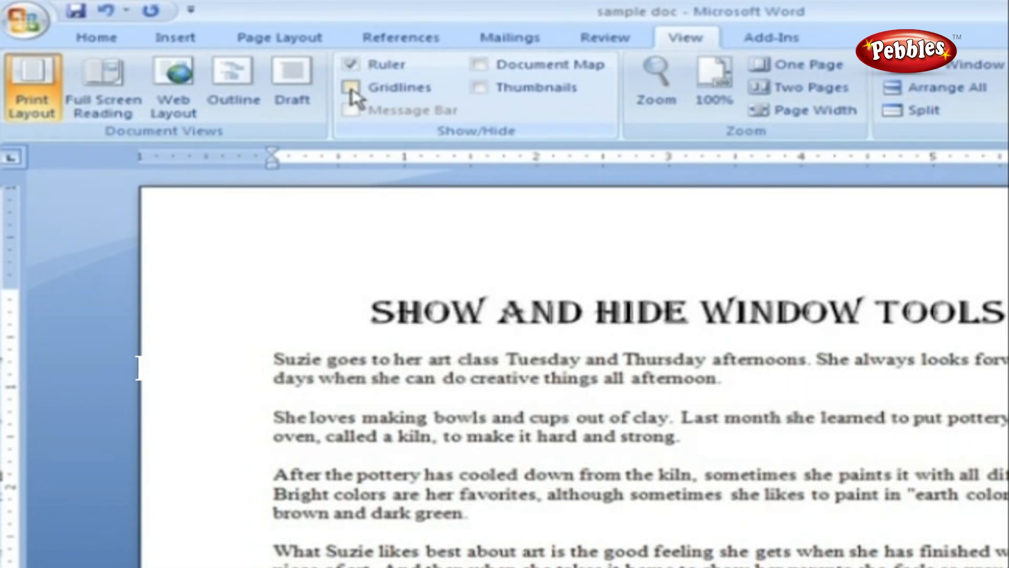
pyautogui.moveTo(353, 109)
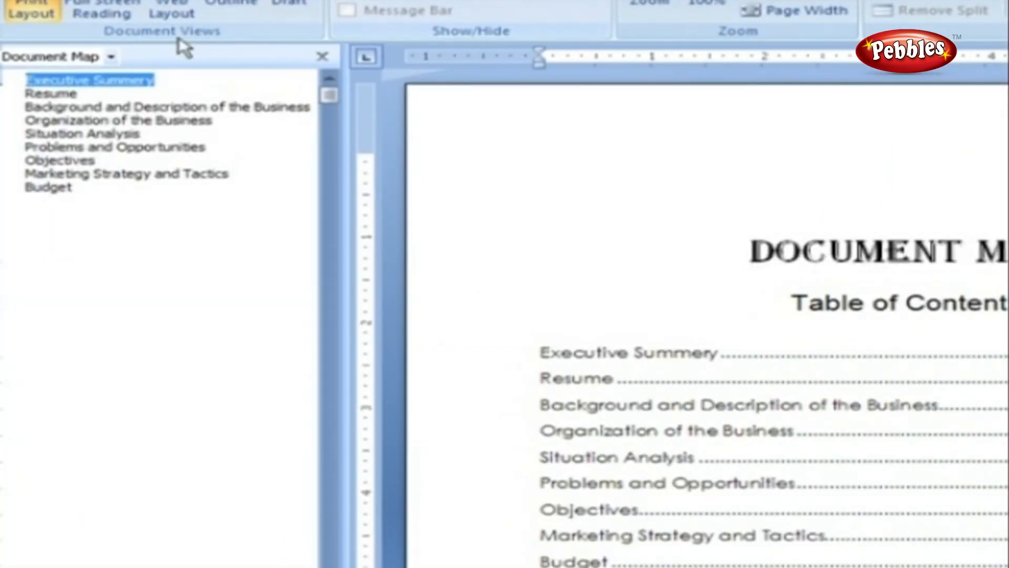
pyautogui.moveTo(29, 80)
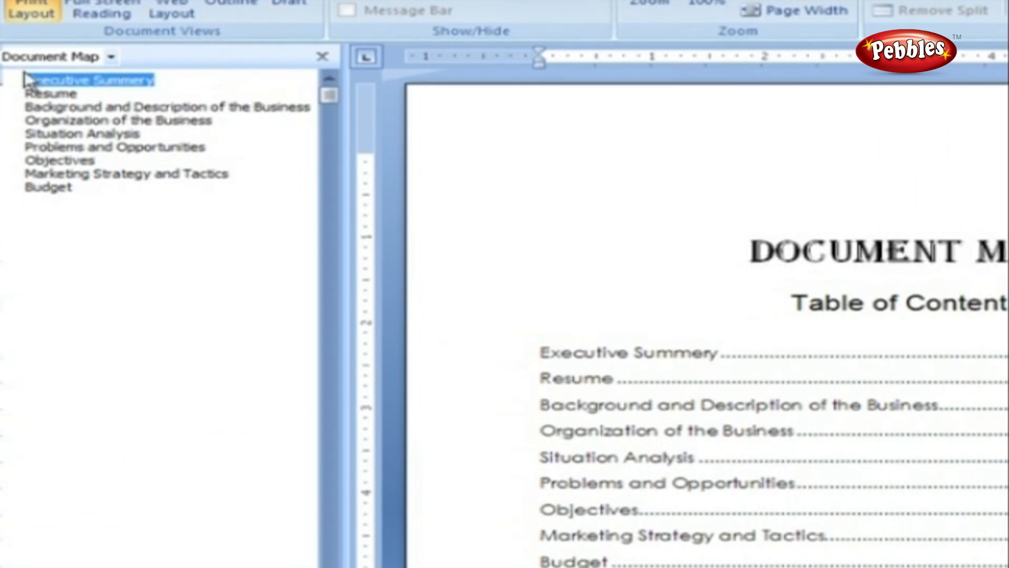
# Jump to the Executive Summery section from the Document Map
pyautogui.click(168, 106)
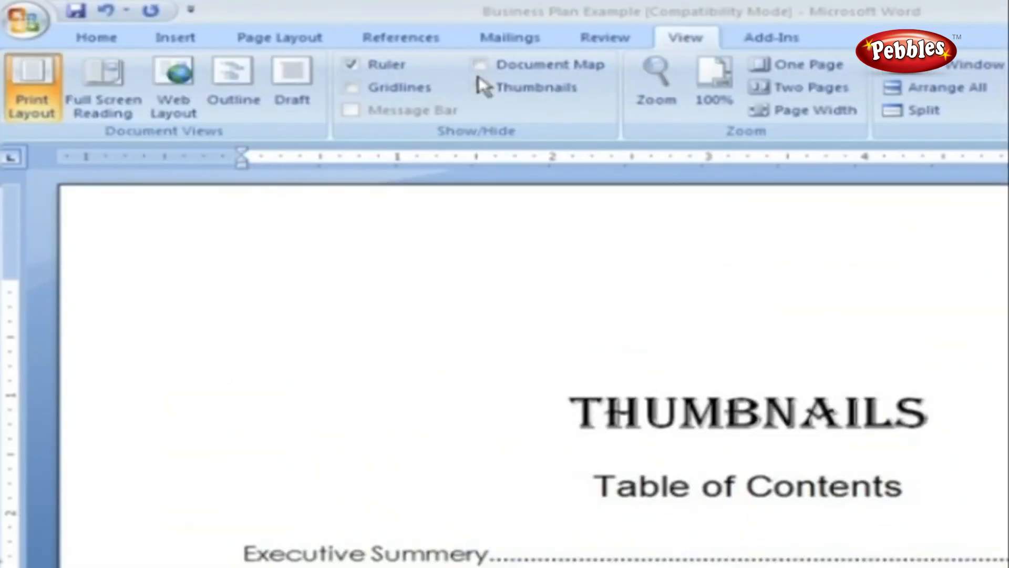
# Show page thumbnails beside the Thumbnails document and go to page 1
pyautogui.click(479, 88)
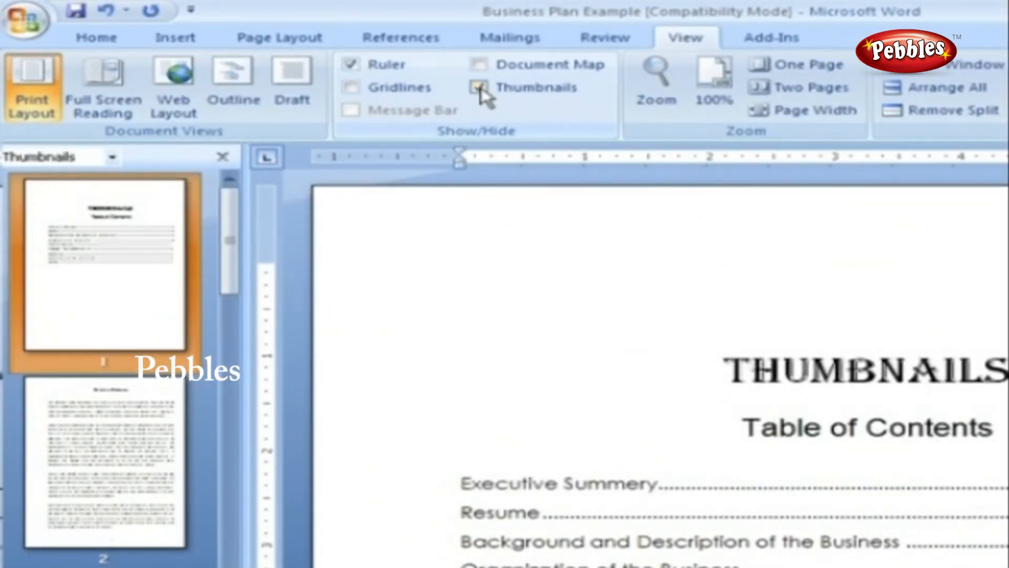
pyautogui.click(480, 87)
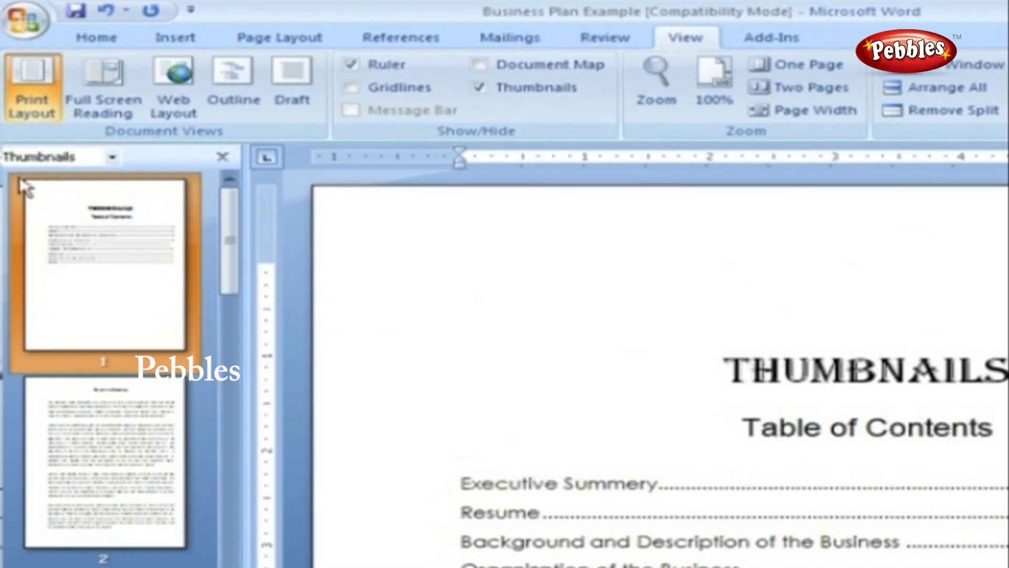
pyautogui.moveTo(49, 361)
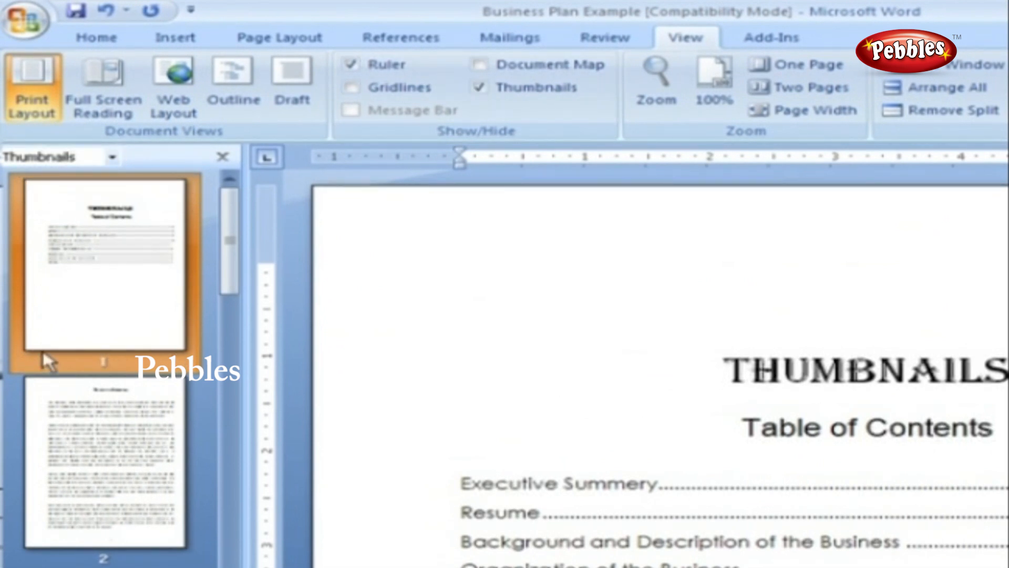
pyautogui.moveTo(51, 361)
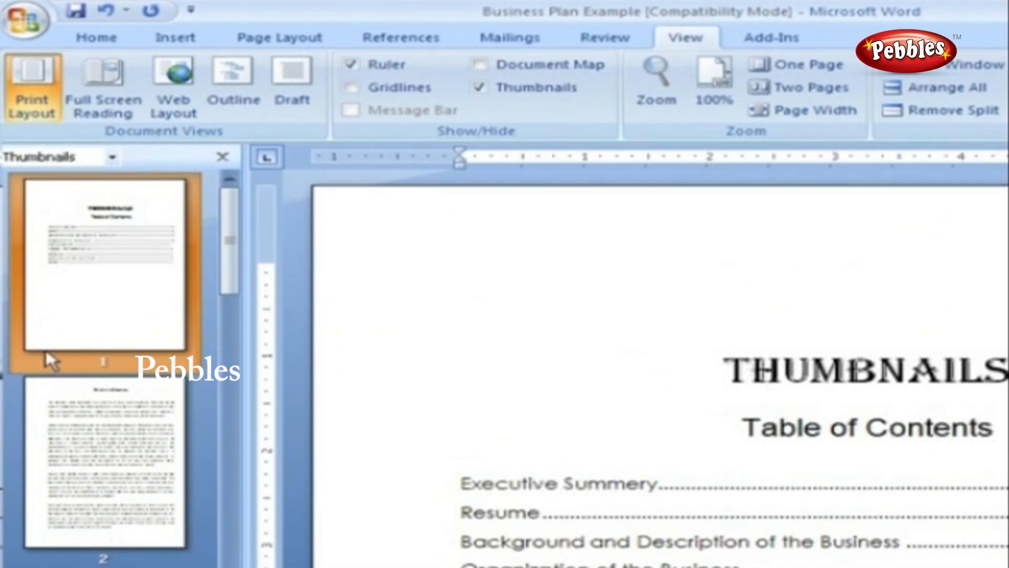
pyautogui.click(104, 460)
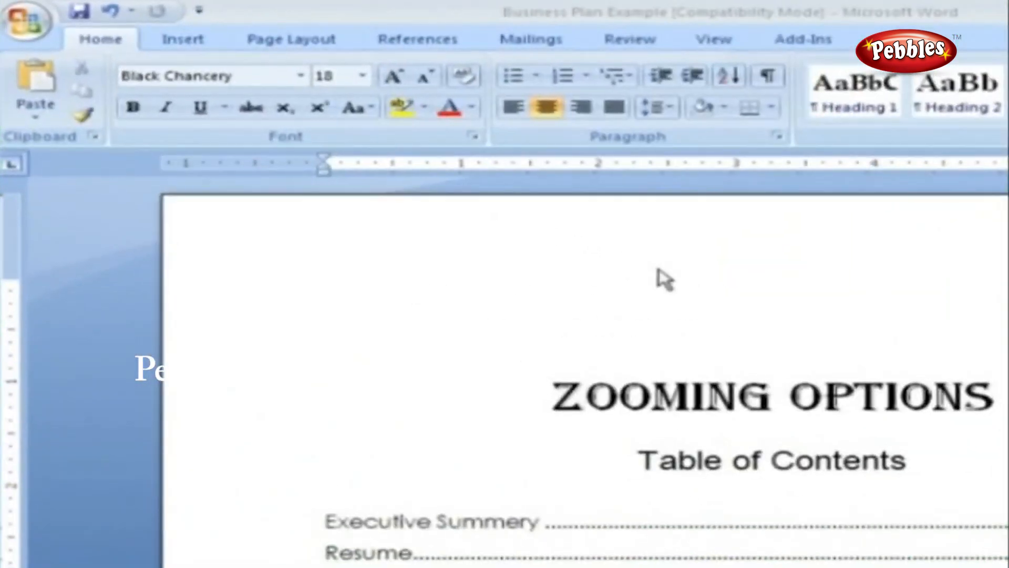
# In the Zoom dialog, try the 75% preset, then a custom 125% zoom
pyautogui.click(714, 39)
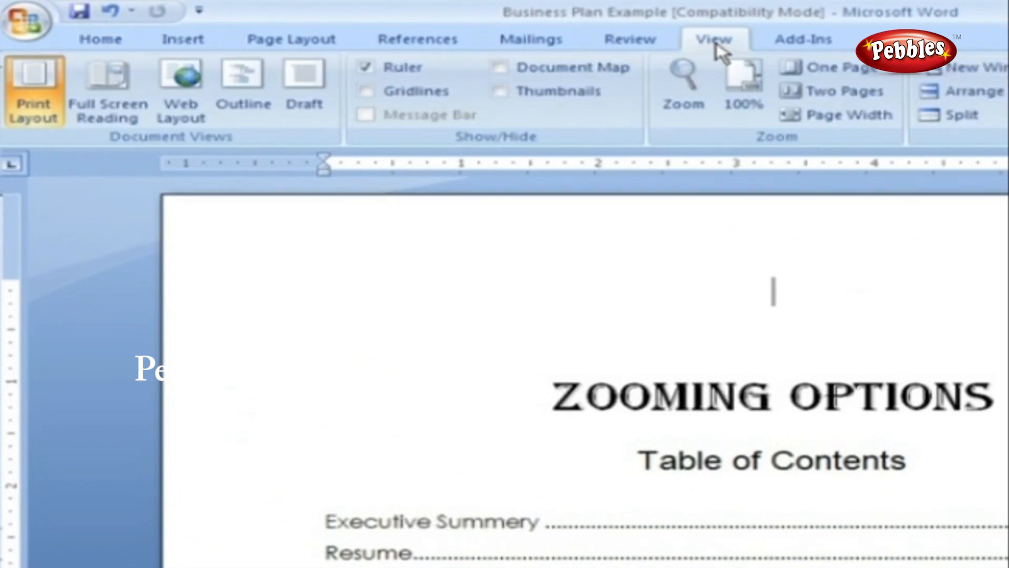
pyautogui.click(683, 84)
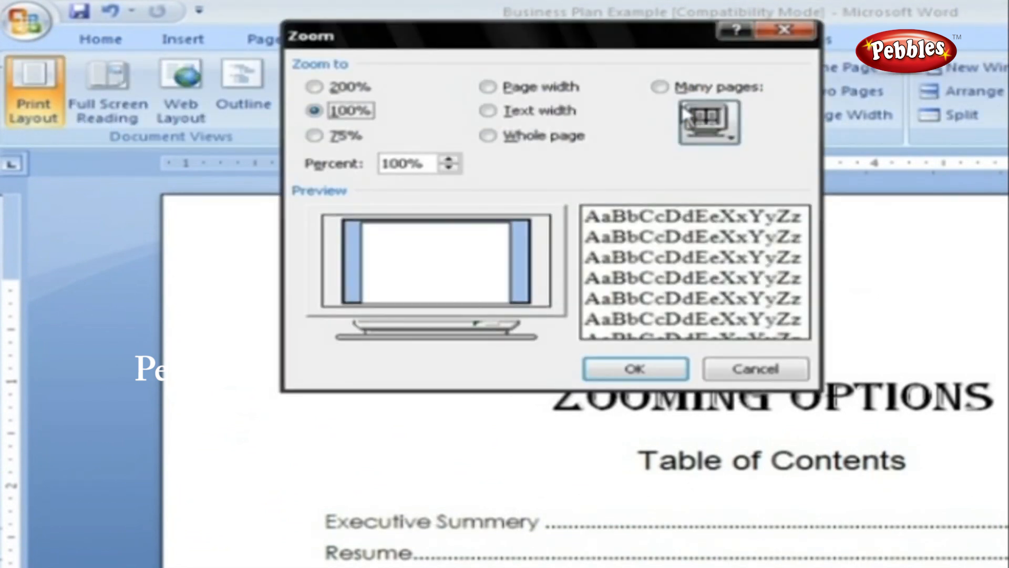
pyautogui.moveTo(430, 111)
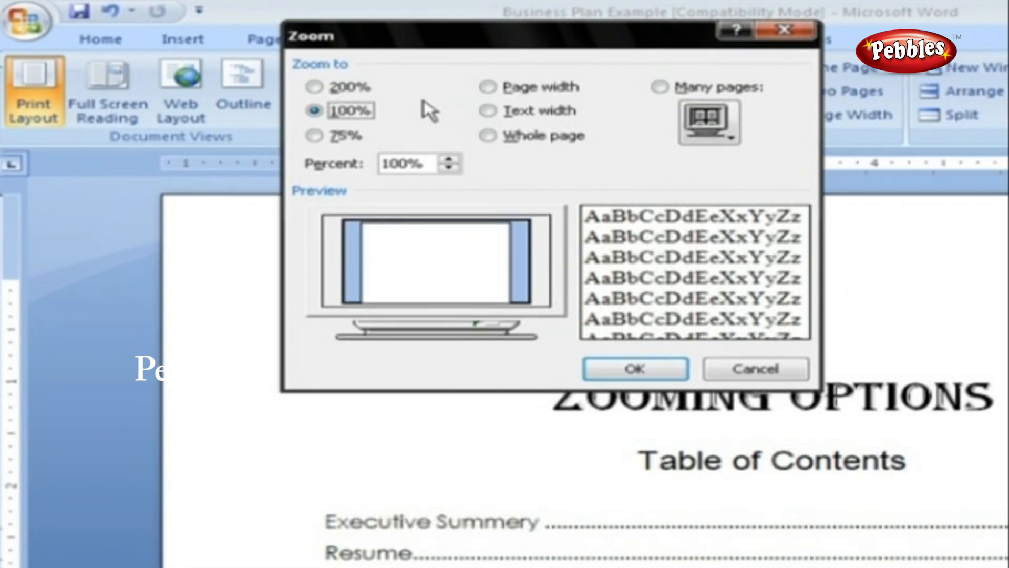
pyautogui.moveTo(341, 87)
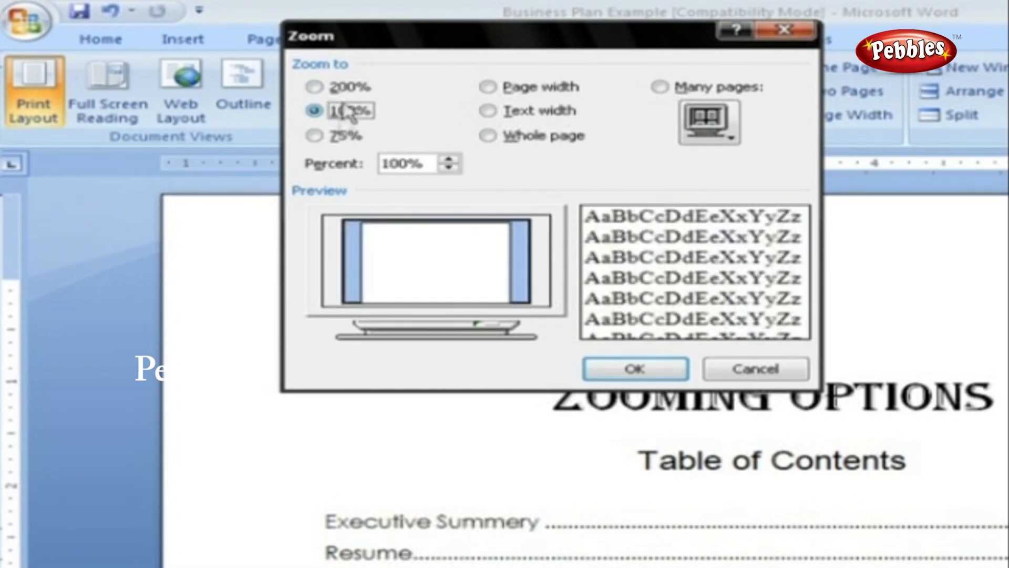
pyautogui.click(314, 136)
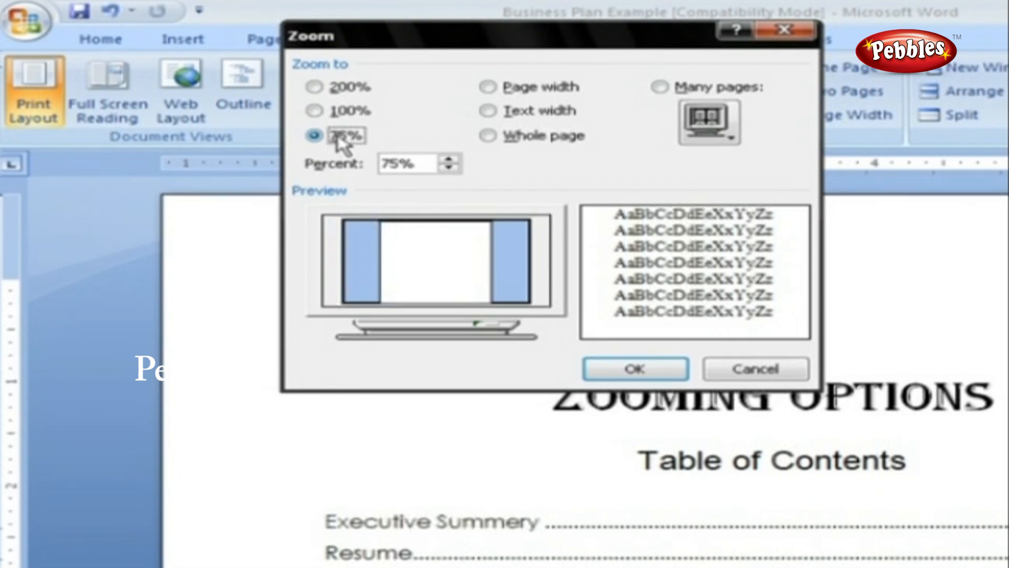
pyautogui.moveTo(415, 163)
pyautogui.write('12')
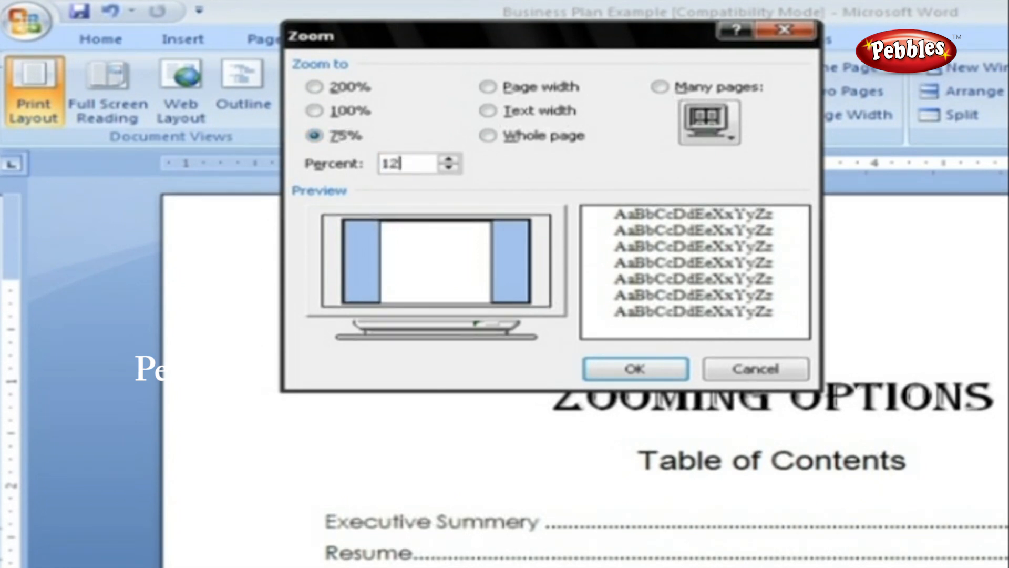
pyautogui.click(452, 158)
pyautogui.write('5%')
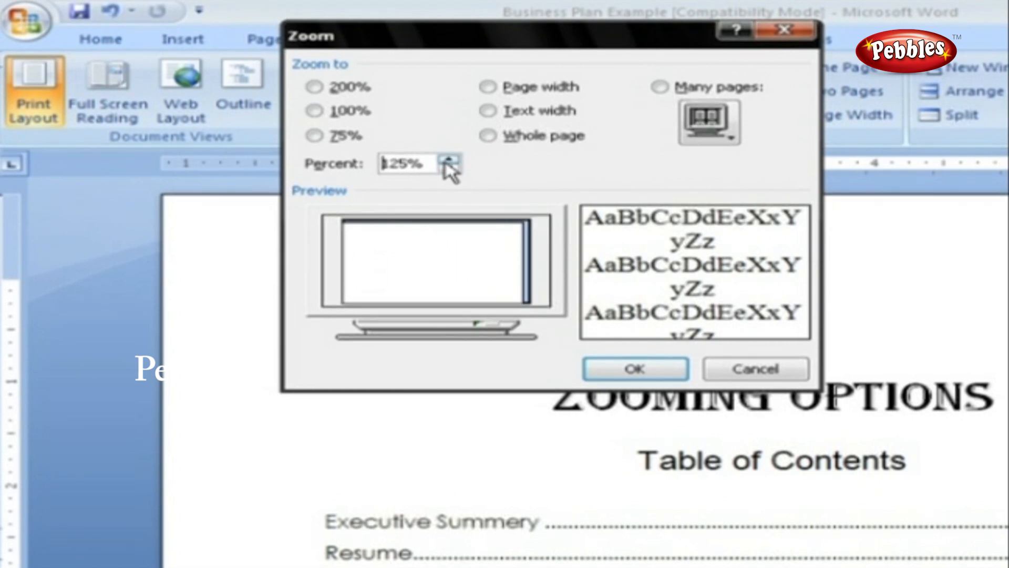
pyautogui.click(635, 368)
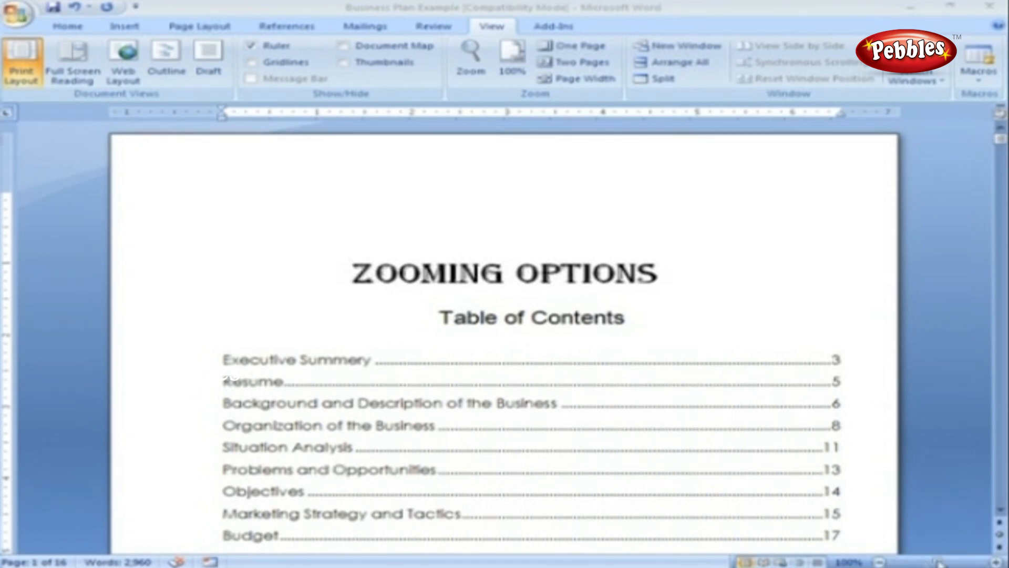
# Zoom out to about 55% so two pages sit side by side
pyautogui.click(626, 318)
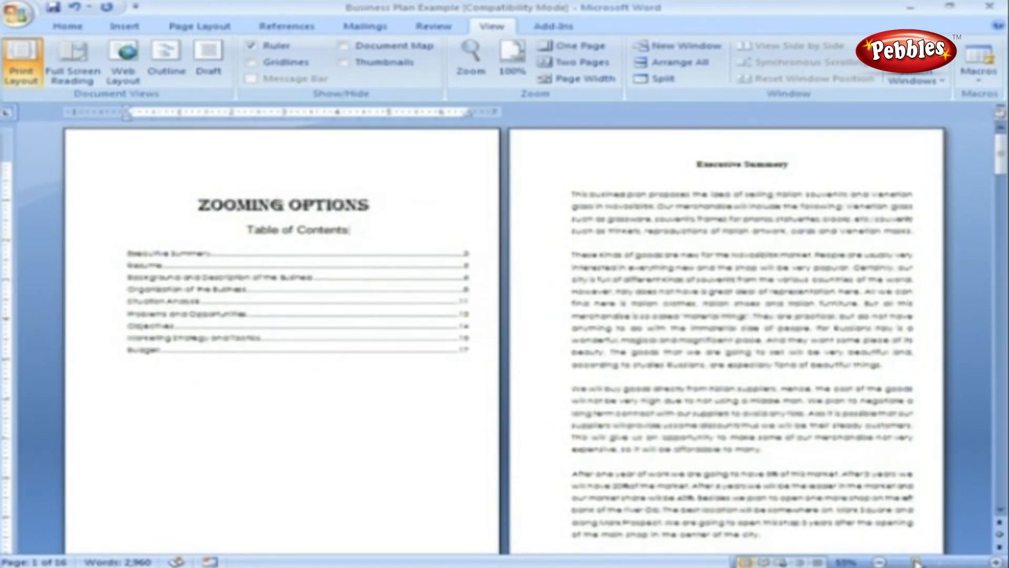
pyautogui.click(349, 230)
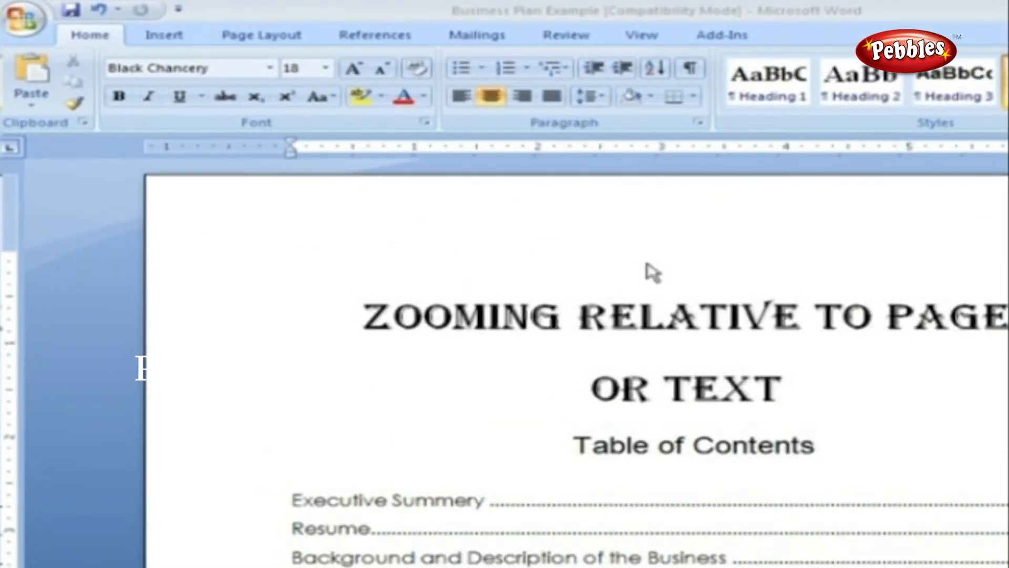
# Preview Page width, Text width, Whole page and Many pages zooms in the Zoom dialog
pyautogui.click(641, 34)
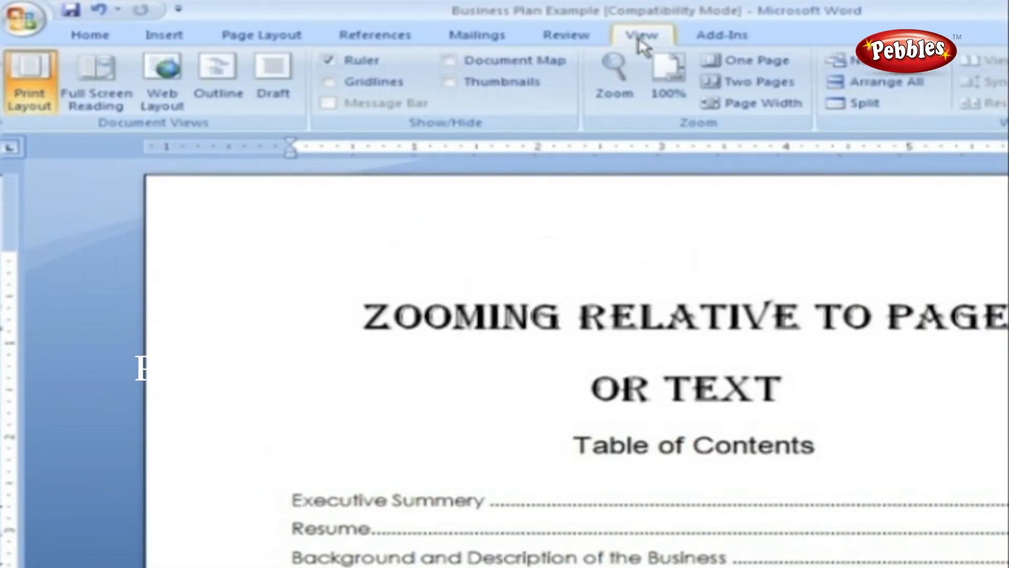
pyautogui.click(612, 77)
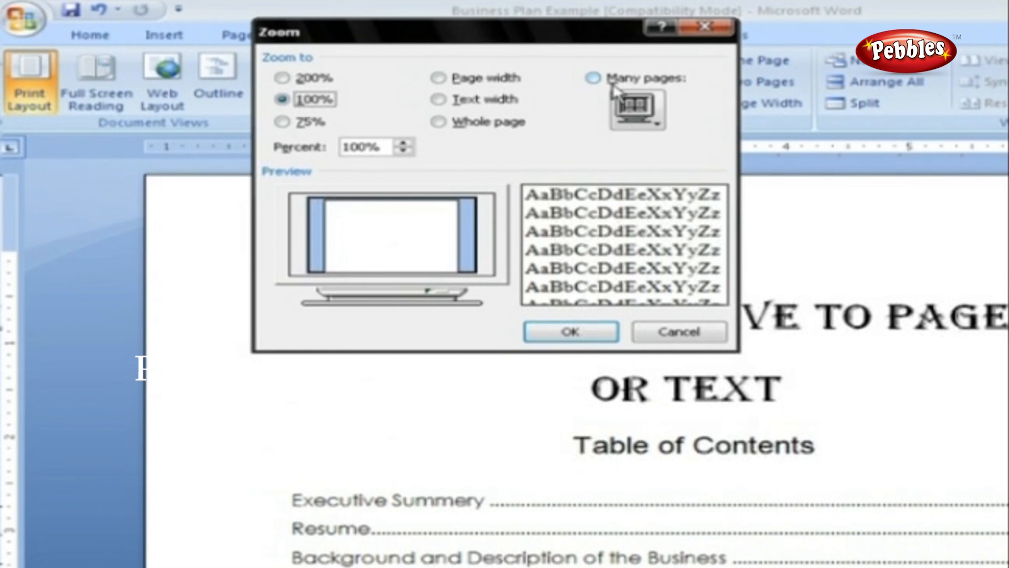
pyautogui.click(439, 78)
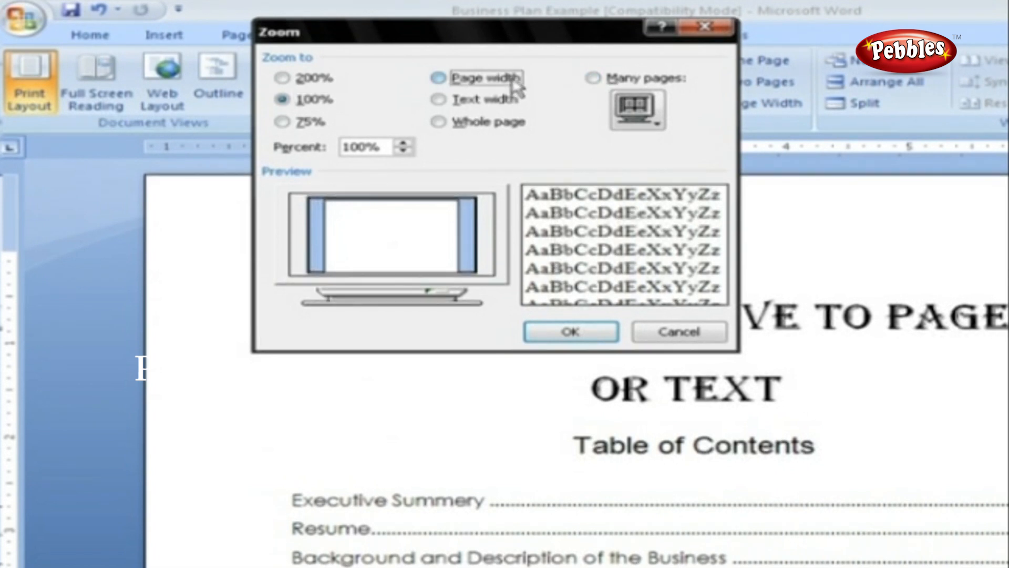
pyautogui.click(439, 78)
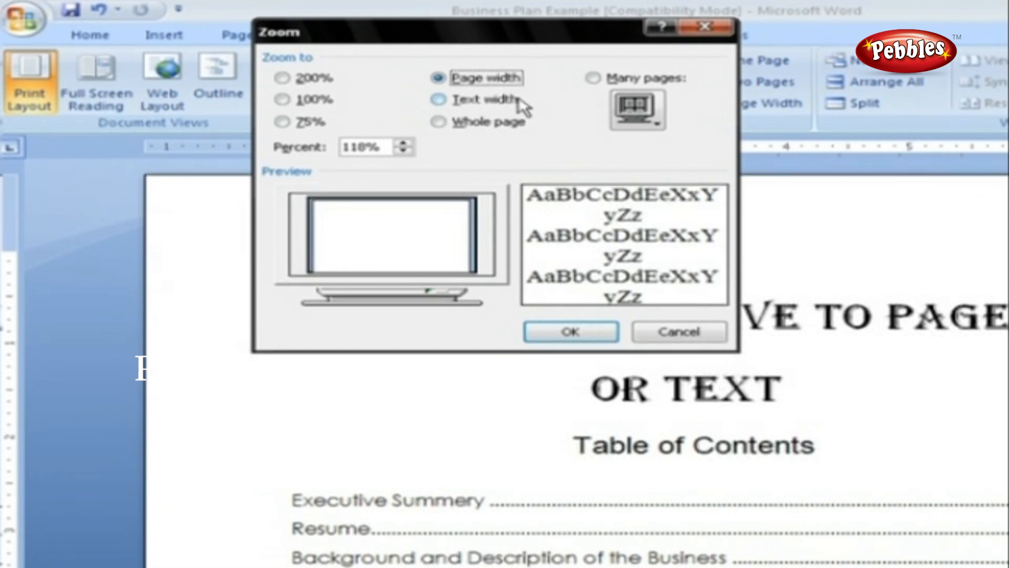
pyautogui.click(441, 100)
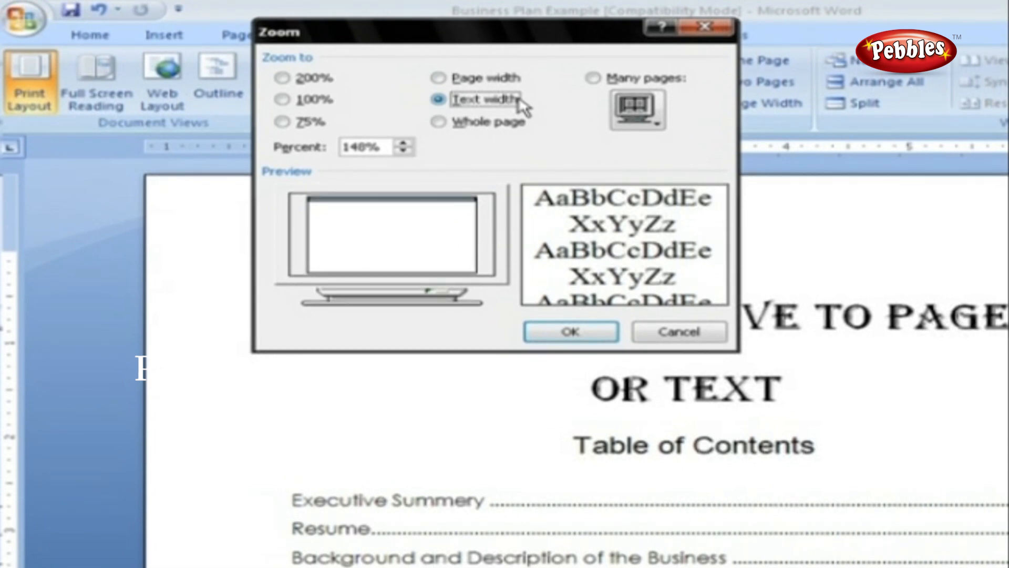
pyautogui.click(439, 121)
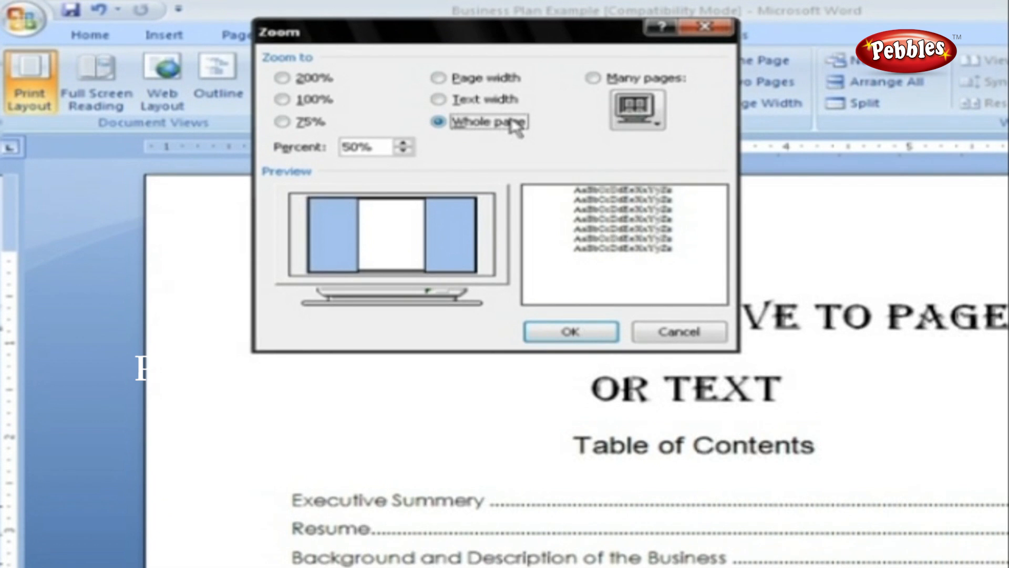
pyautogui.click(591, 78)
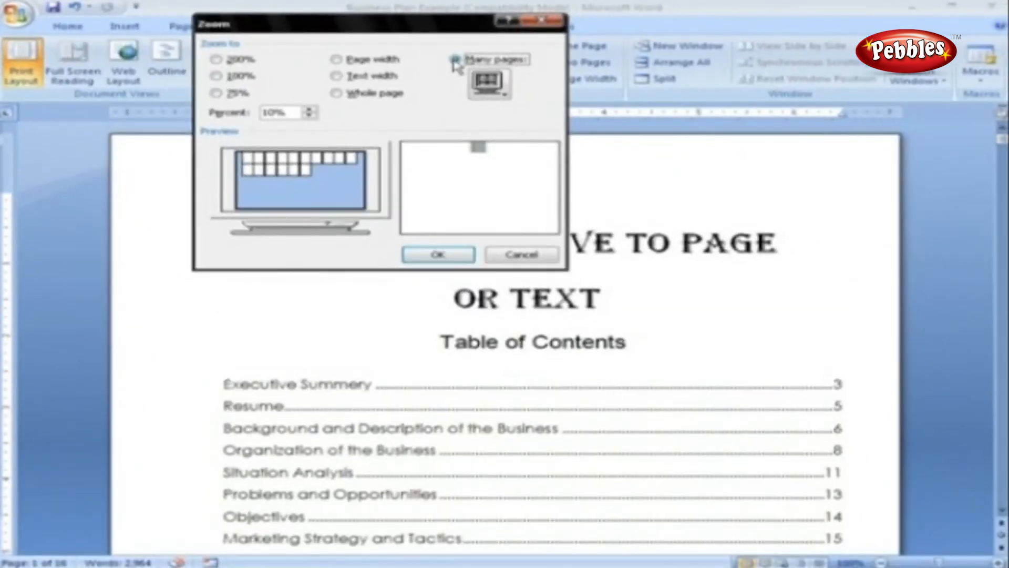
pyautogui.click(438, 254)
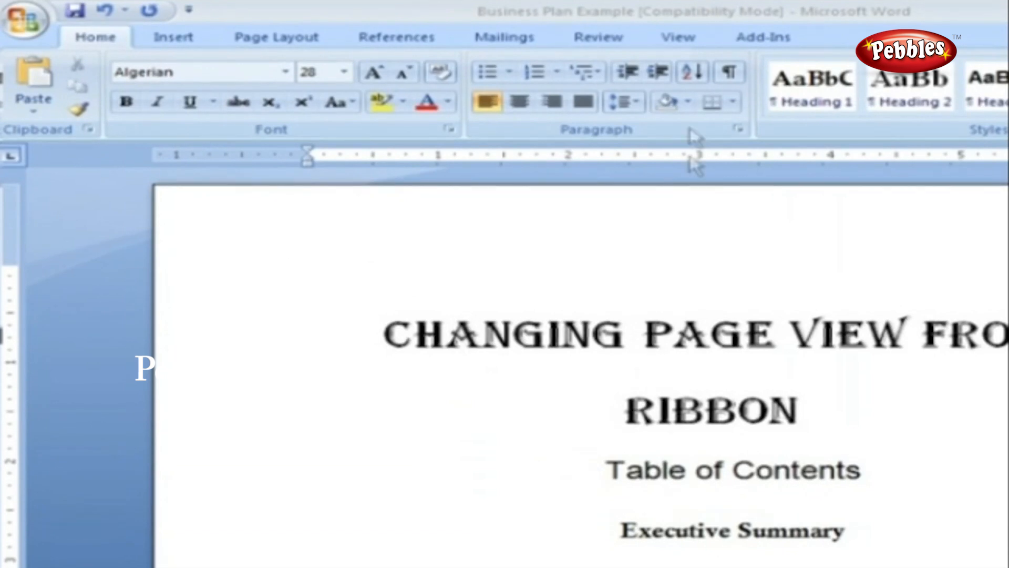
# Apply the Zoom group's One Page, Two Pages and Page Width views in turn
pyautogui.click(676, 37)
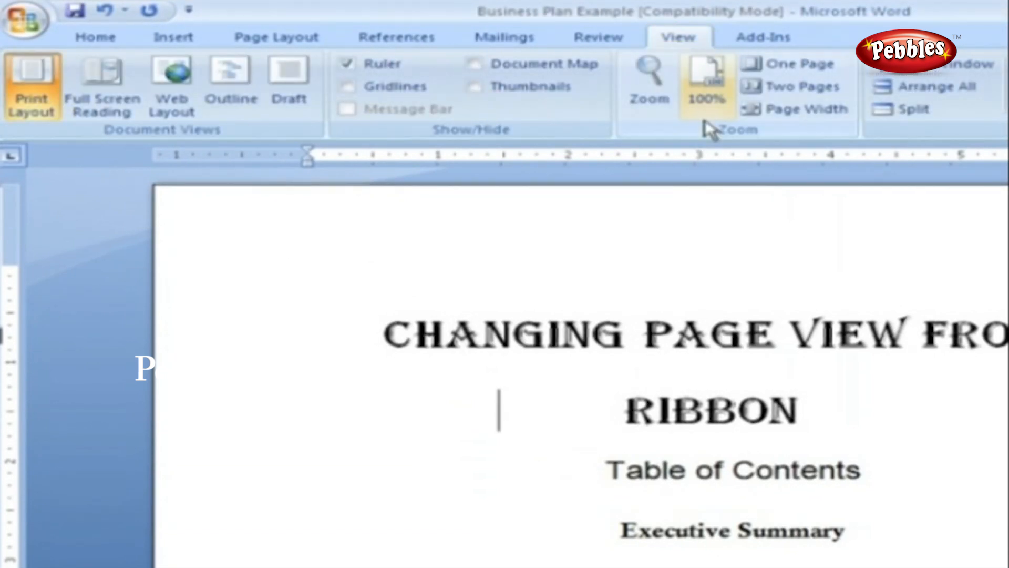
pyautogui.moveTo(736, 135)
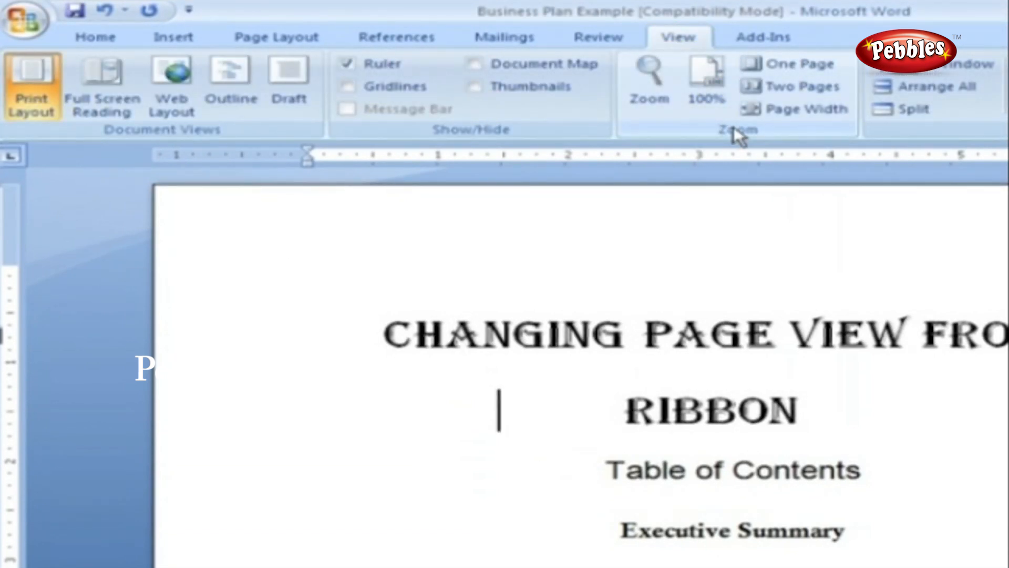
pyautogui.click(797, 64)
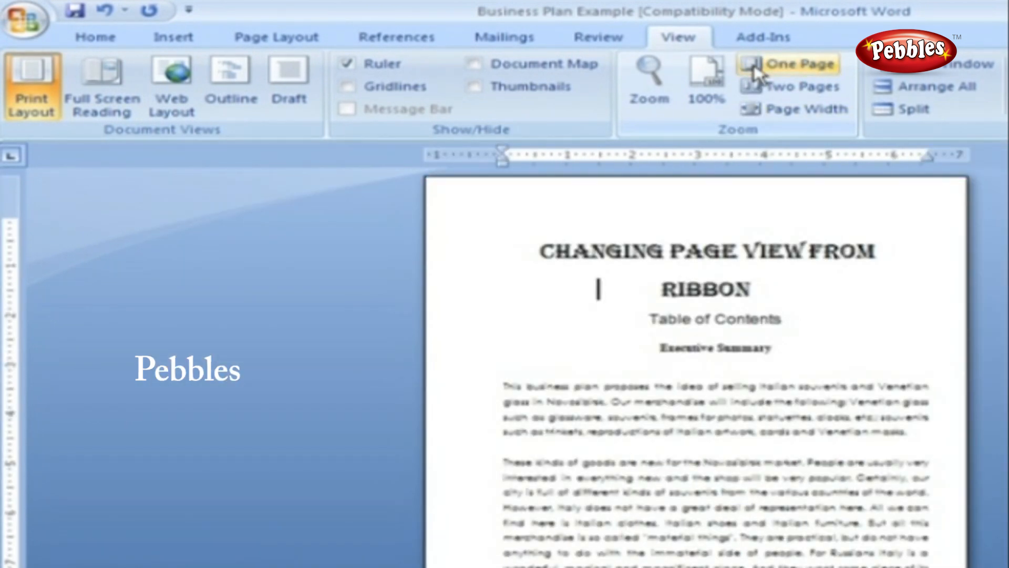
pyautogui.click(798, 63)
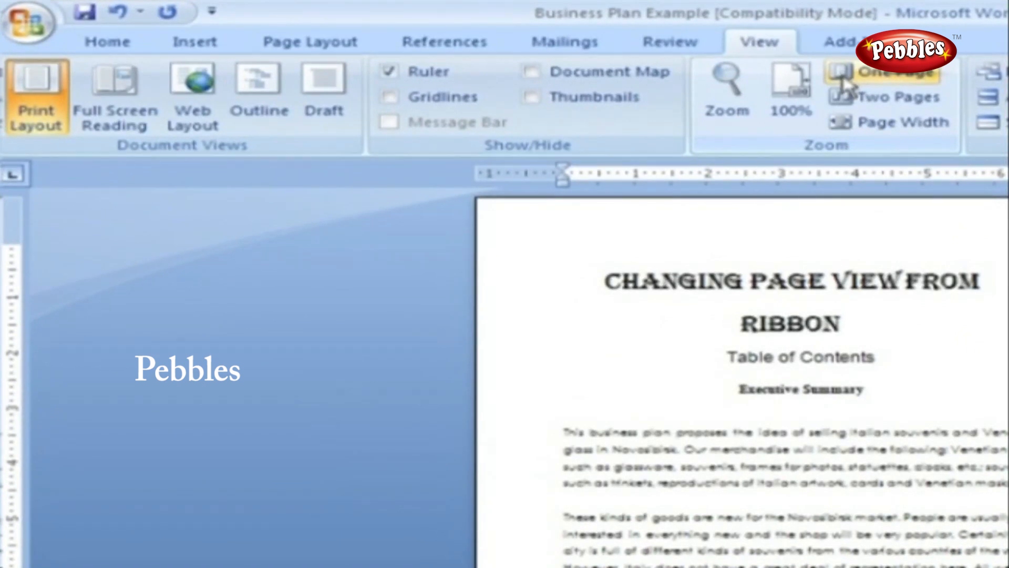
pyautogui.click(889, 97)
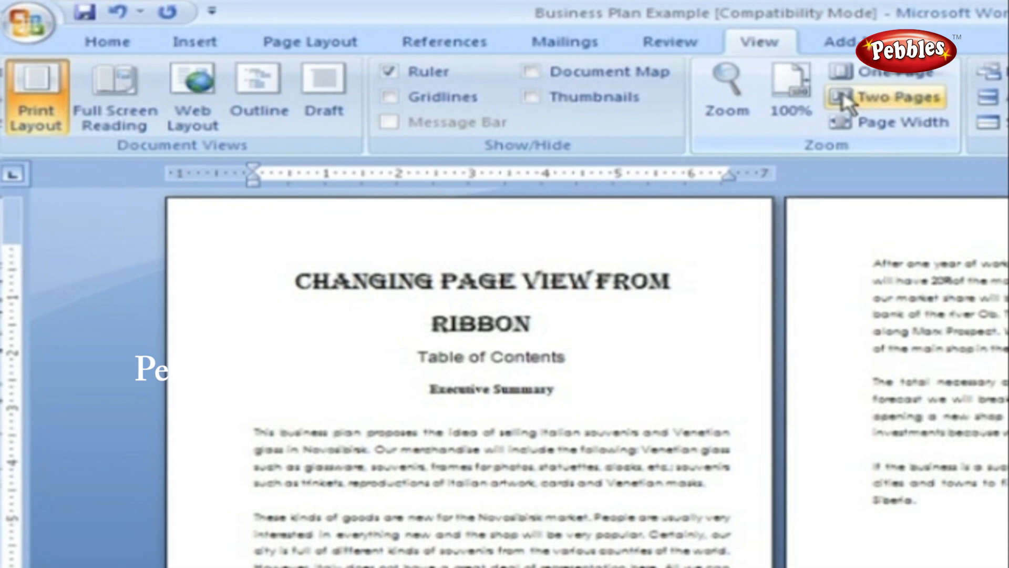
pyautogui.click(904, 122)
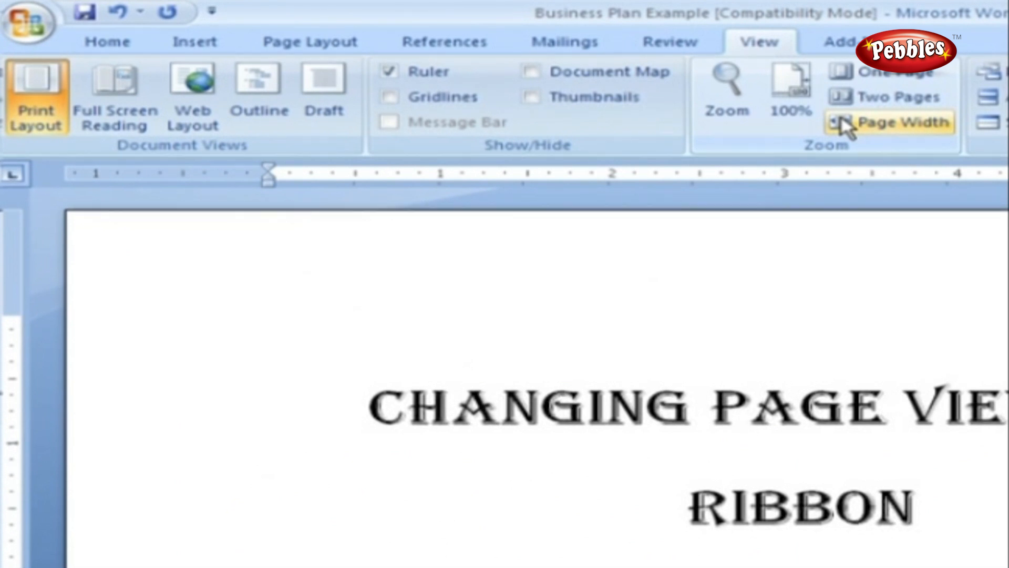
pyautogui.click(889, 122)
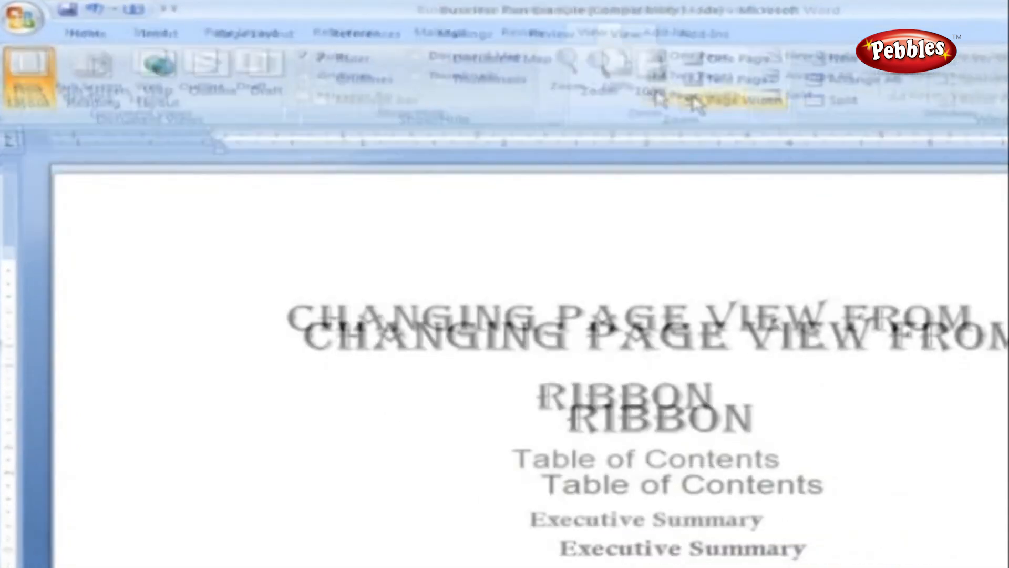